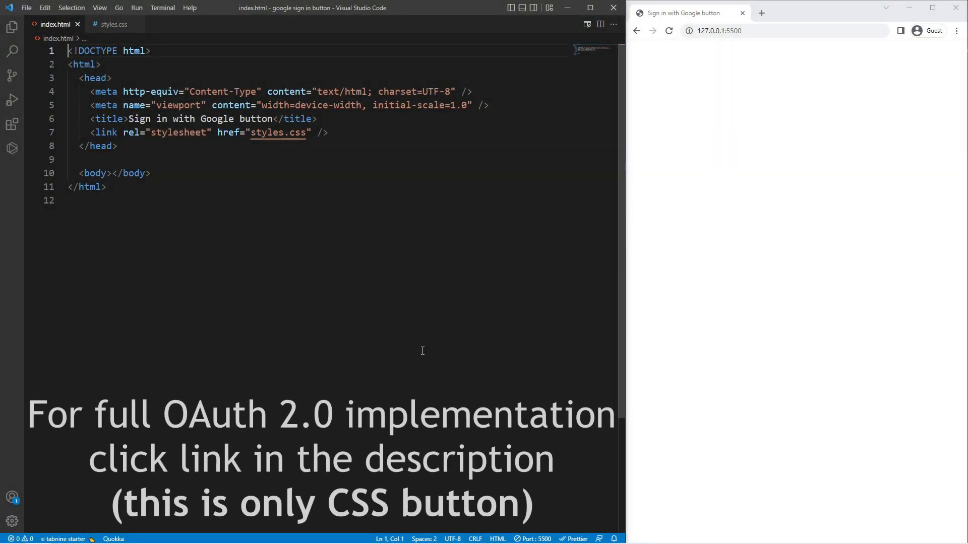
Step: Add a .container div inside the empty body via Emmet
triple_click(197, 132)
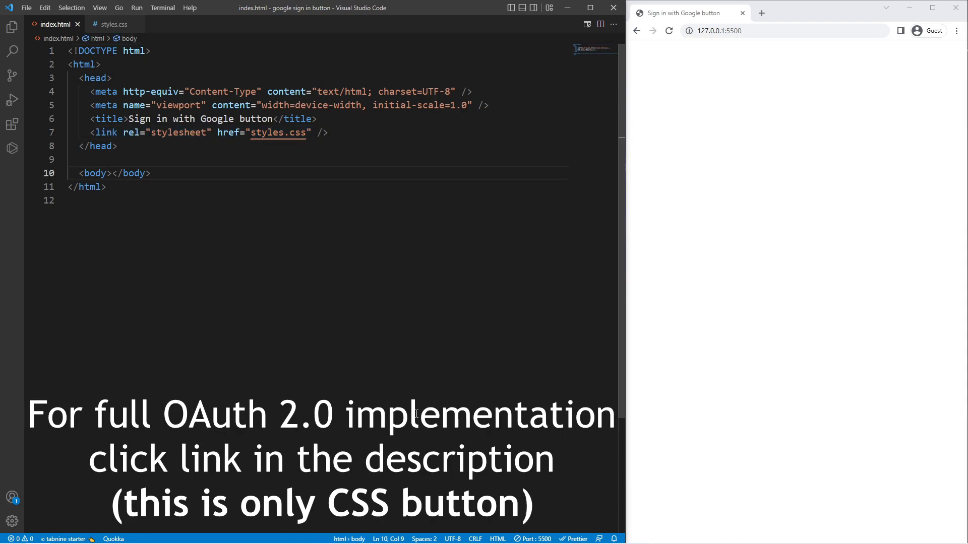
text(.container">)
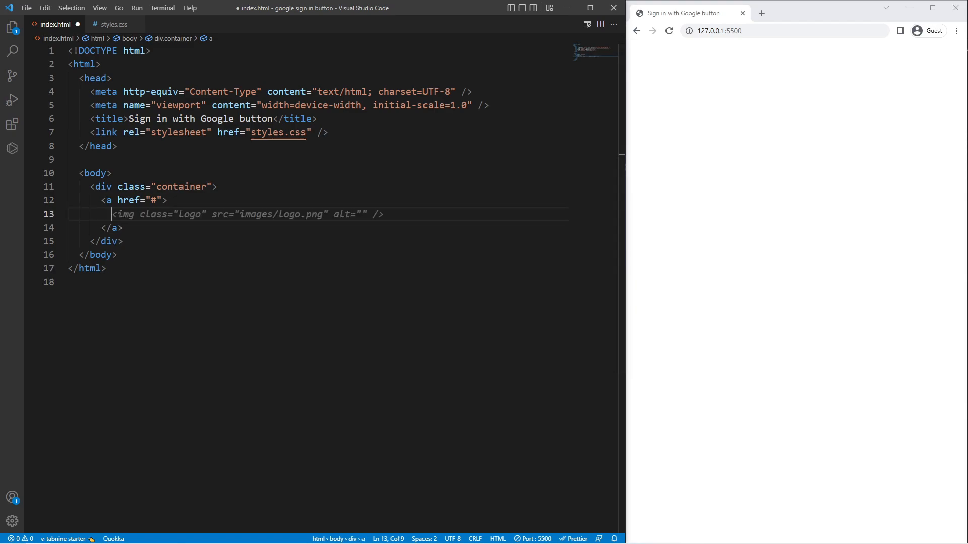
Step: Nest div.g-sign-in-button, div.content-wrapper and div.logo-wrapper inside the link
text(.g-sign-in-button">)
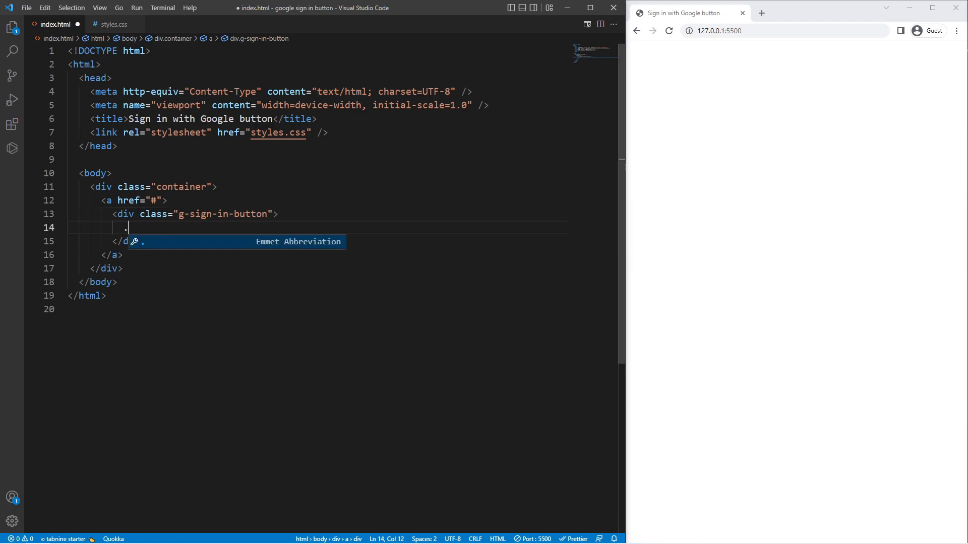
text(content-wrapper">)
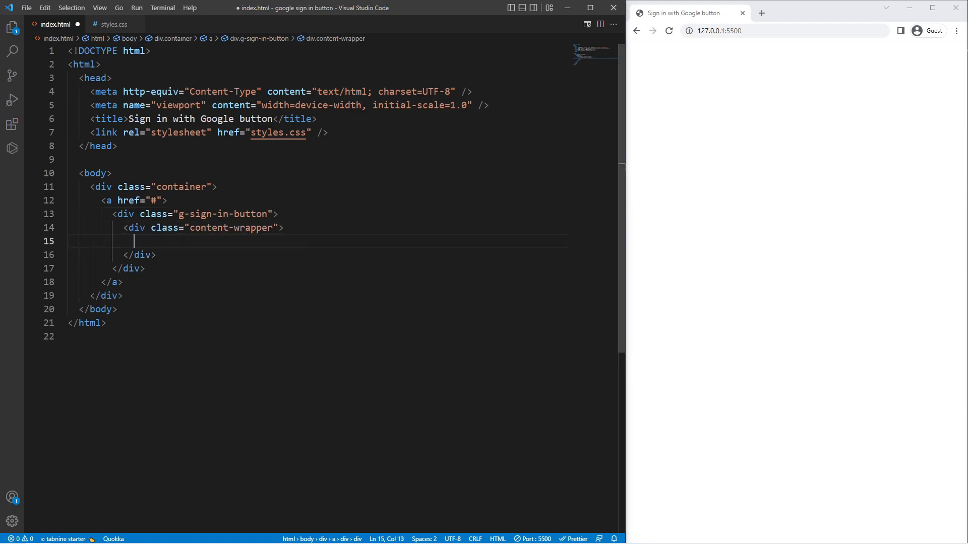
text(.logo-wrapper">)
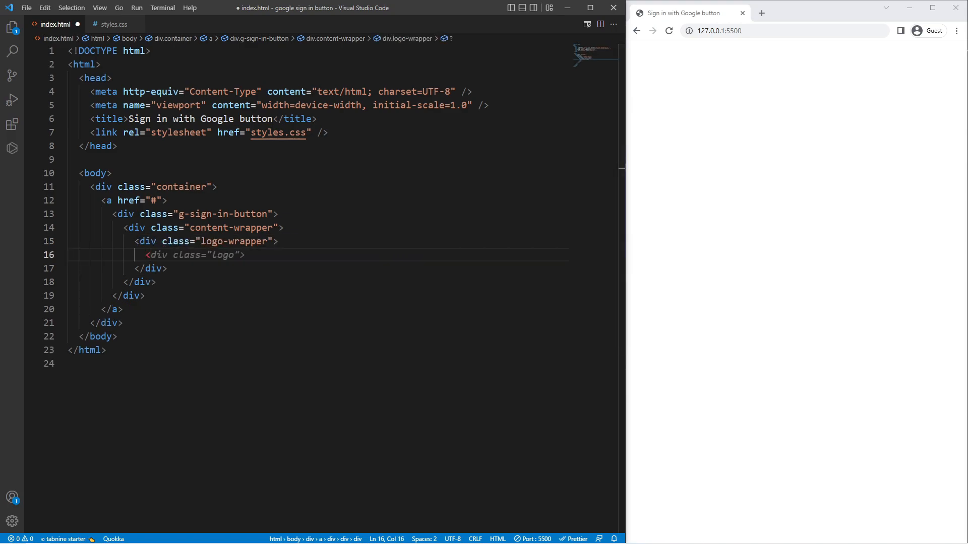
Step: Add an img whose src points to Google's identity/images/g-logo.png
text(<img src="http://placehold.it/)
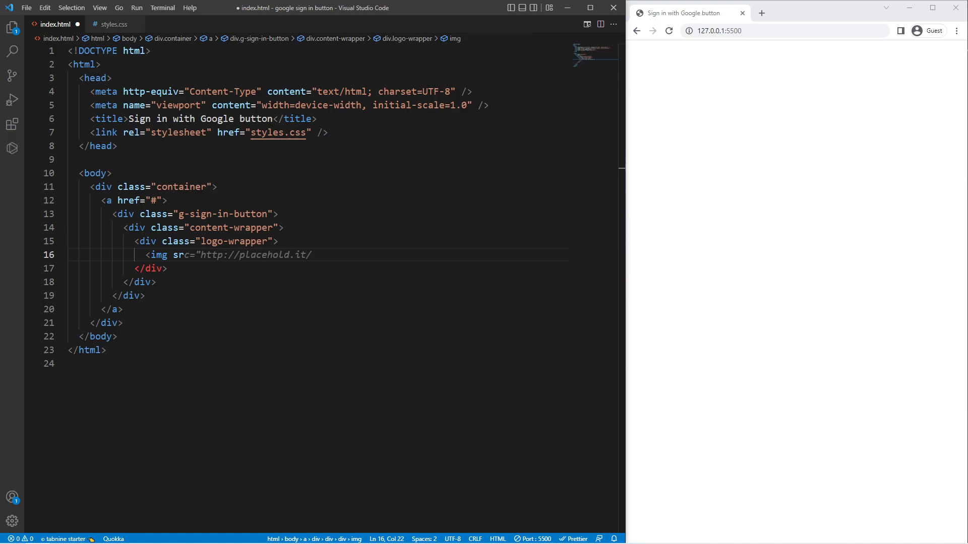
text(")
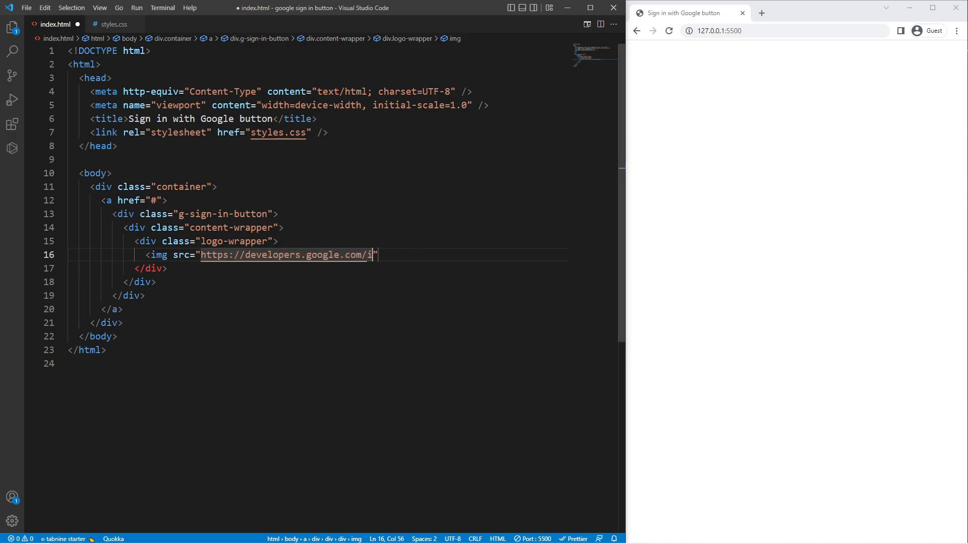
text(dentity/)
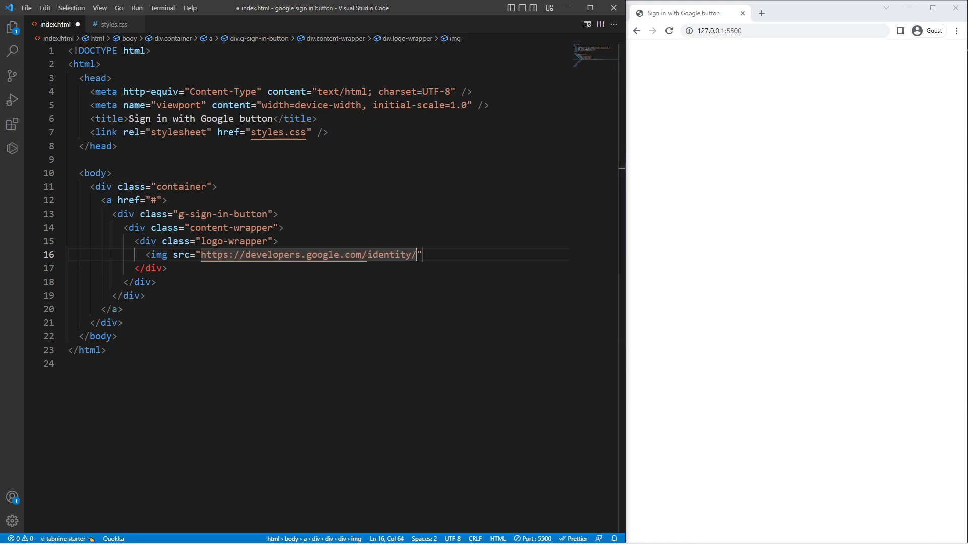
text(images/g-logo)
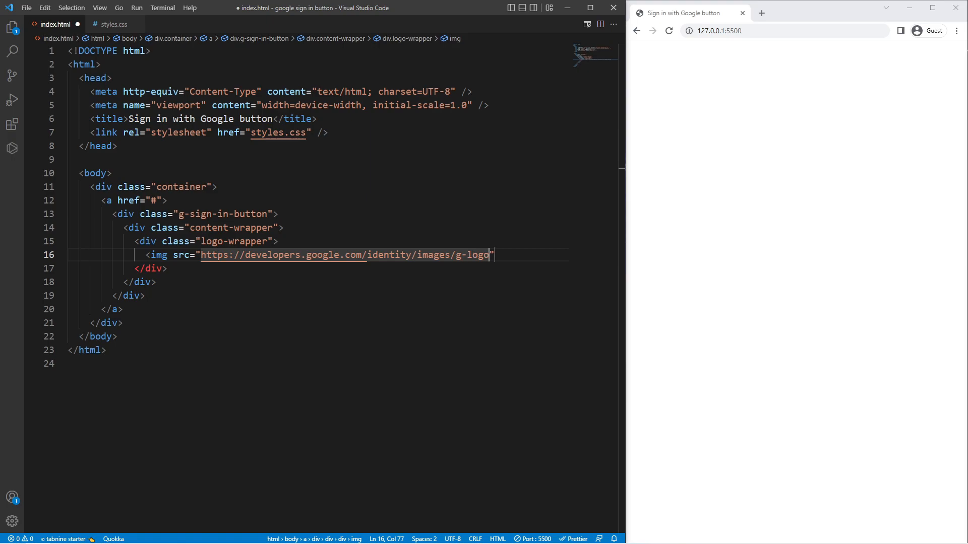
text(.png)
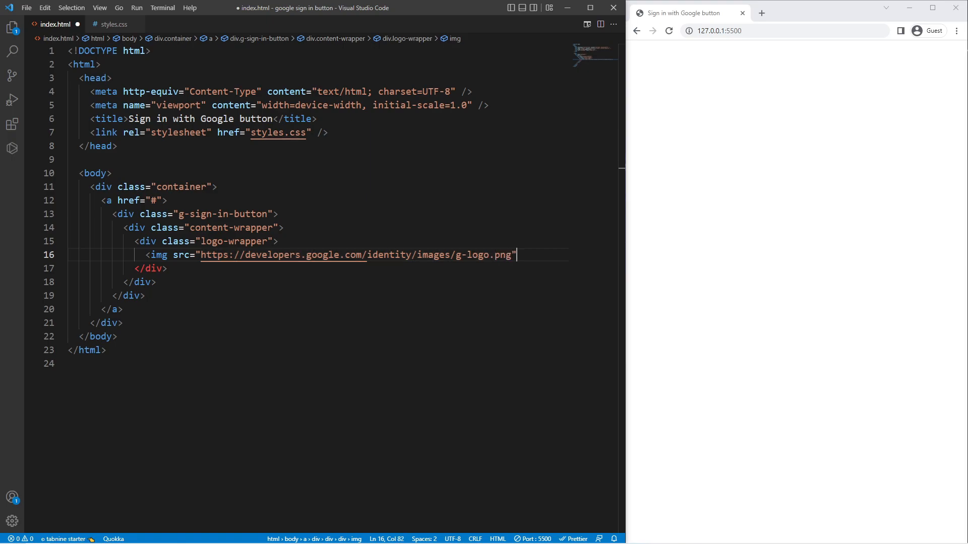
Step: Add span.text-container holding 'Sign in with Google' after the logo and save the page
text(>)
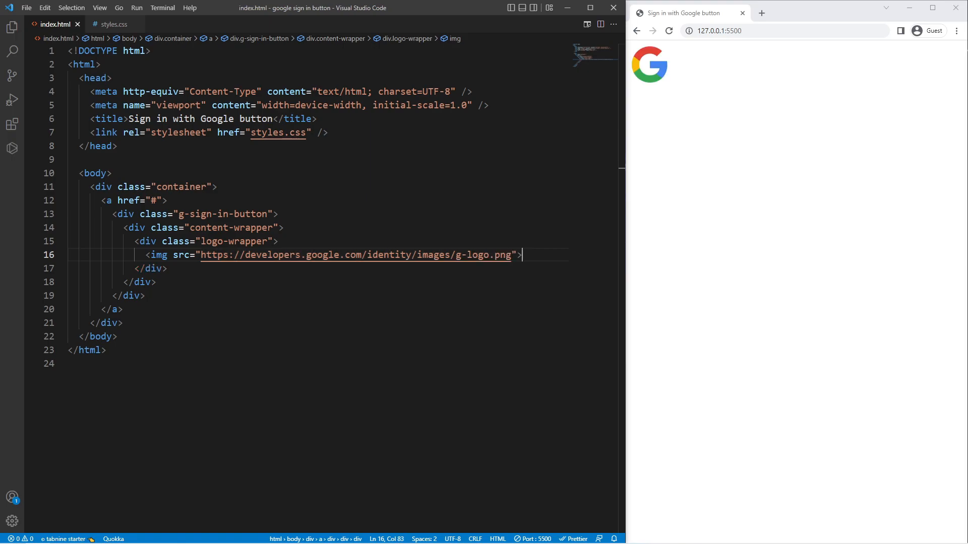
text(s)
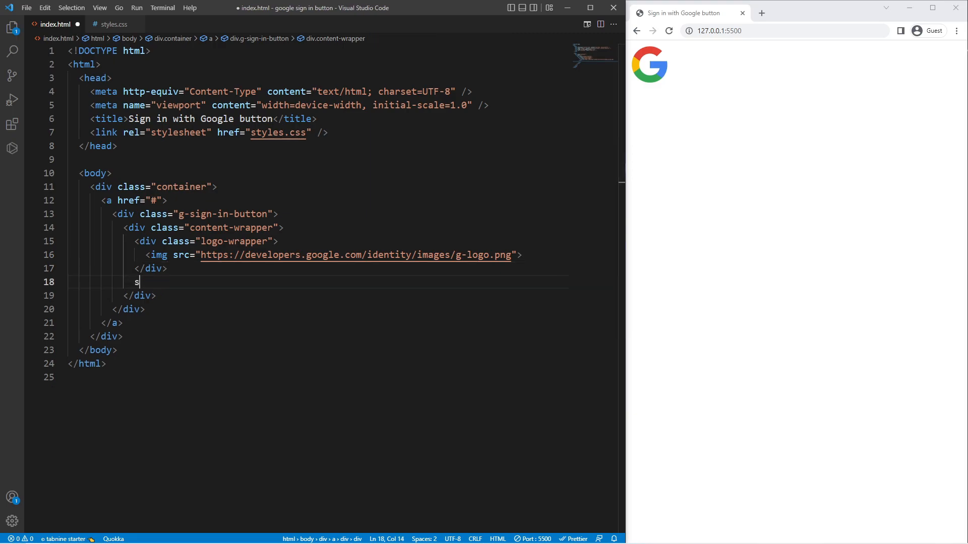
text(pan.text-)
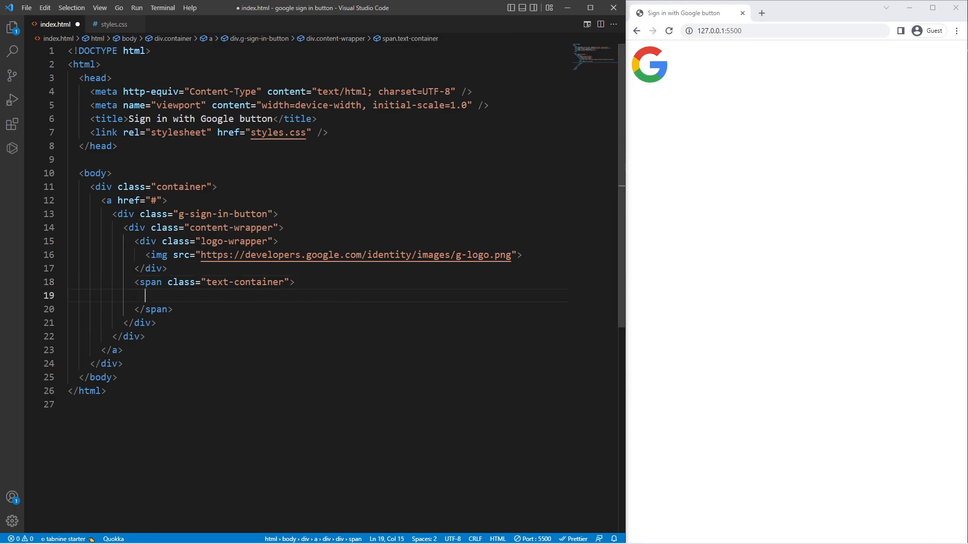
text(Sign in with Google</span>)
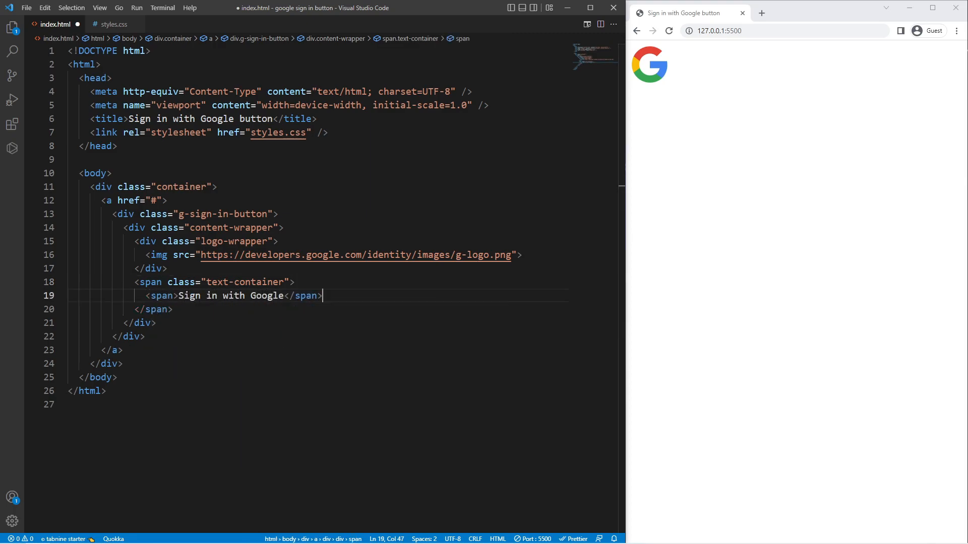
key(ctrl+s)
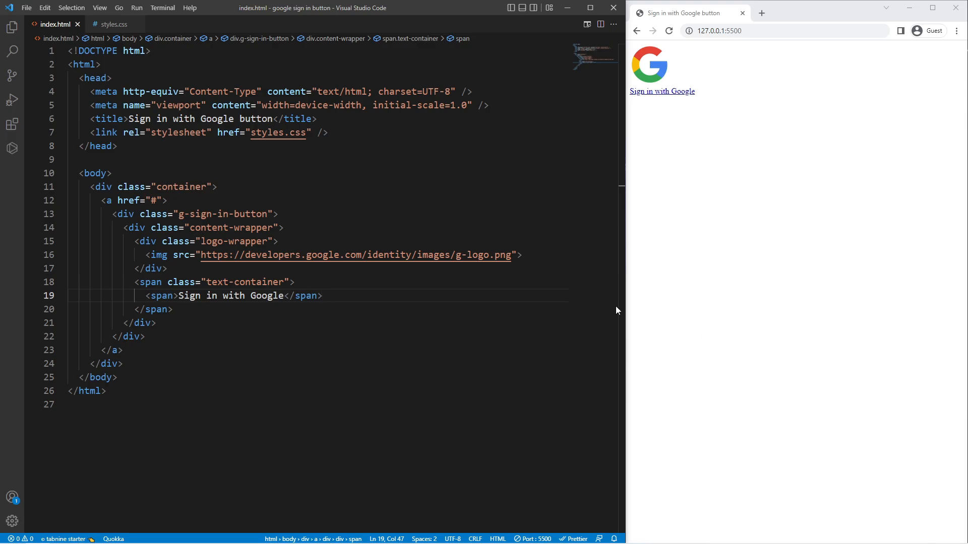
click(114, 24)
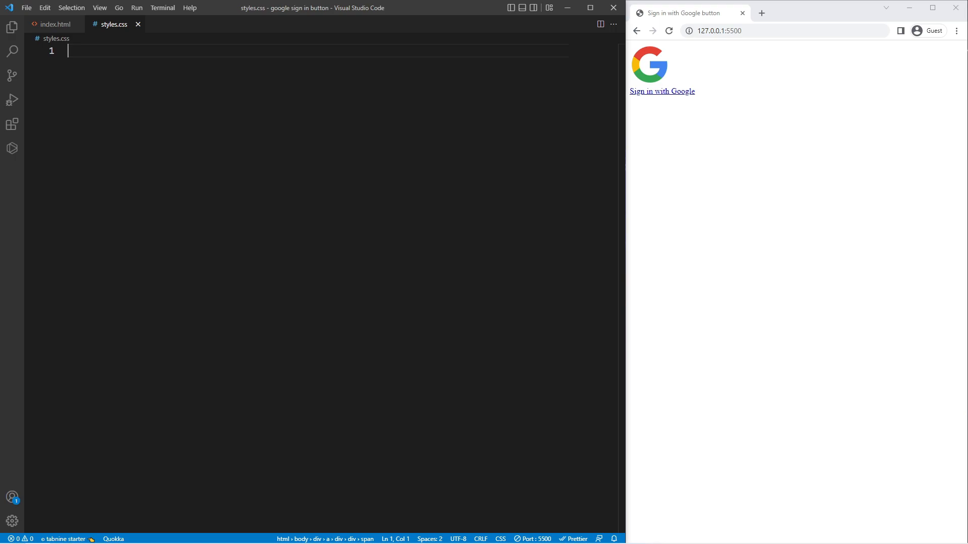
Step: Add a *, *:before, *:after rule with box-sizing: border-box
text(*,)
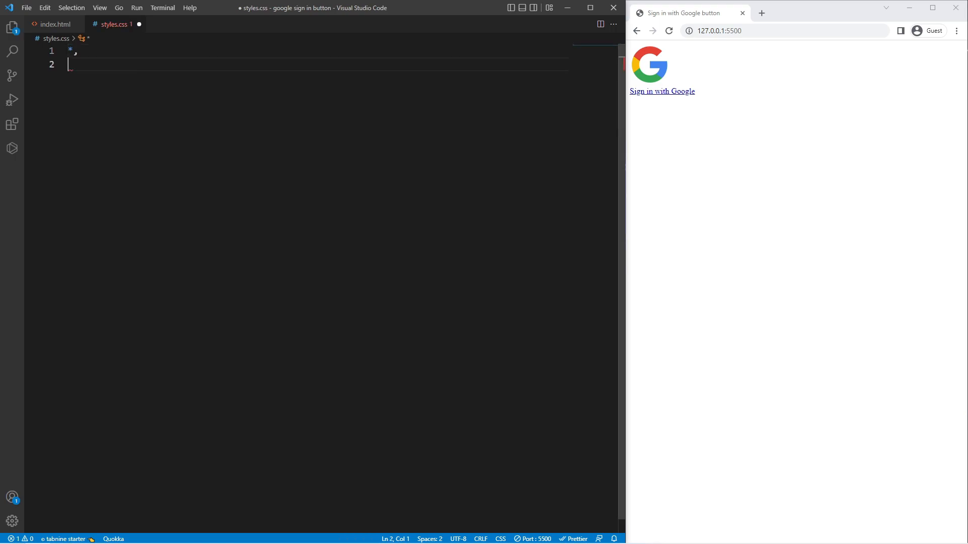
text(:before,)
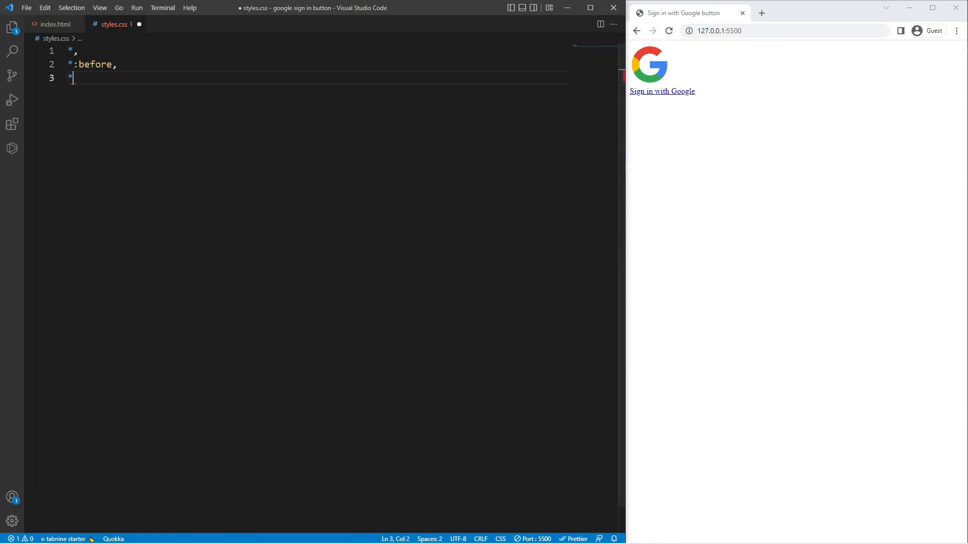
text(:after {})
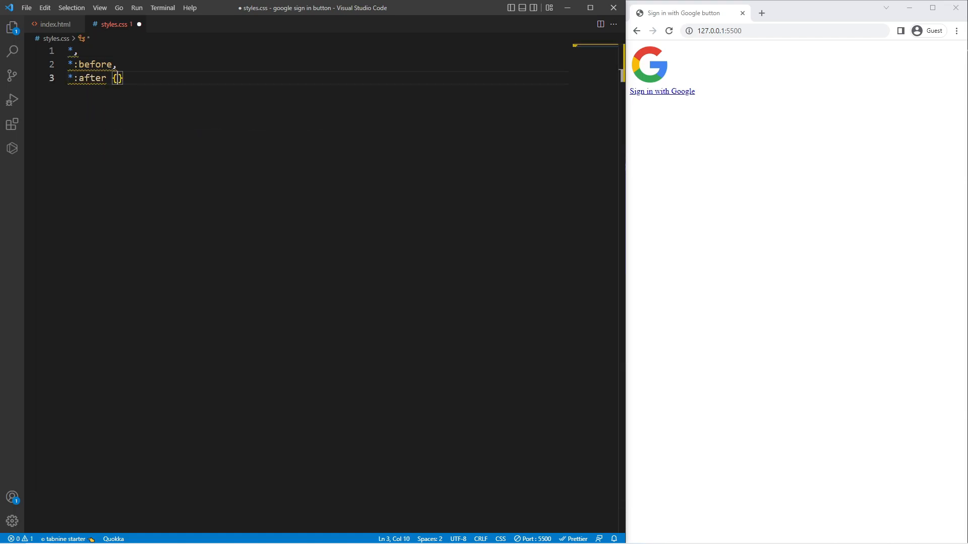
text(box-sizing: border-box;)
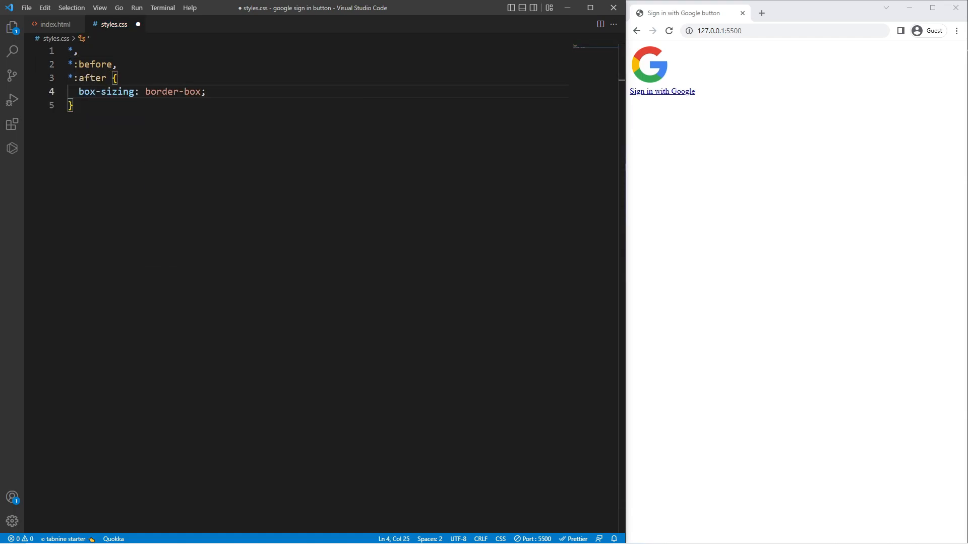
Step: Give body margin 0 and a linear-gradient(to right, #76b852, #9ac582) background
text(body {)
text(margin: ;)
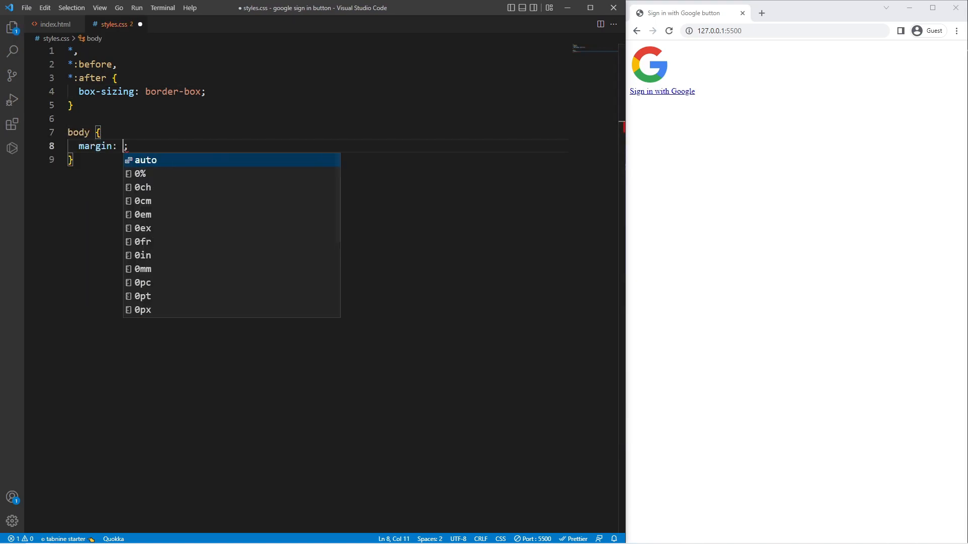
text(0;)
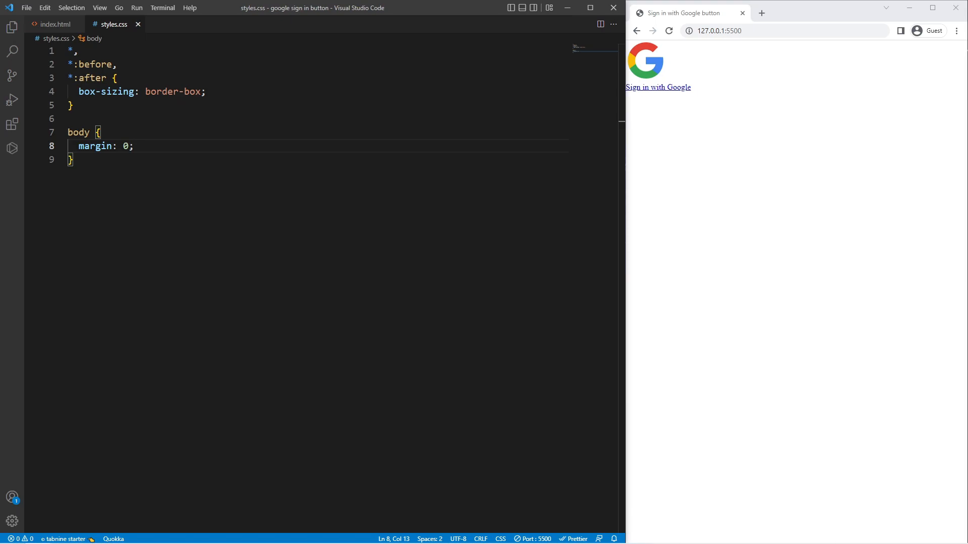
text(background)
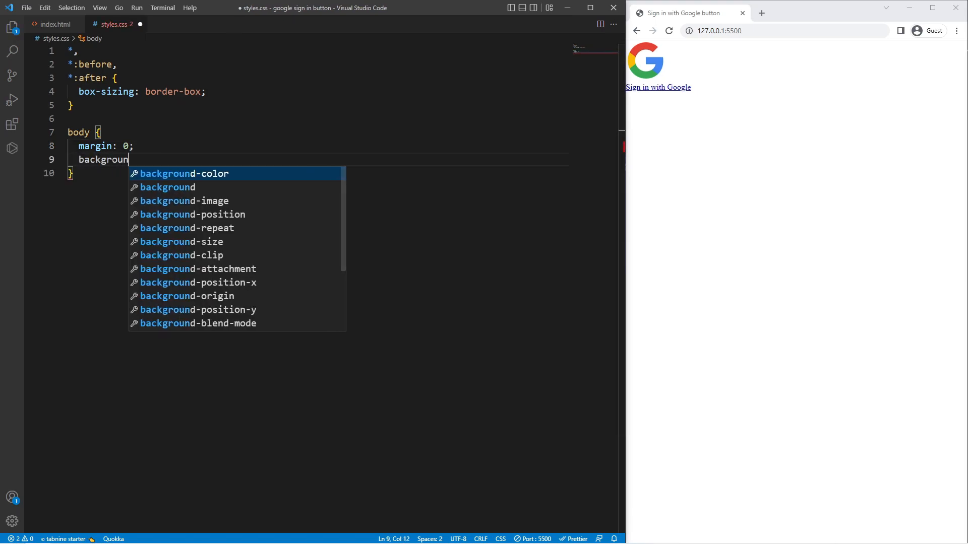
text(: li)
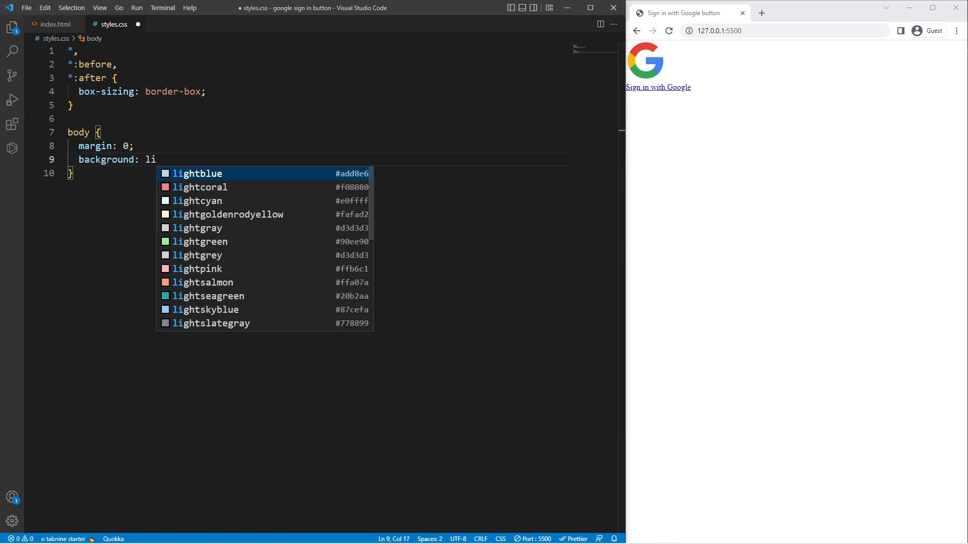
text(linear-gradient(to ))
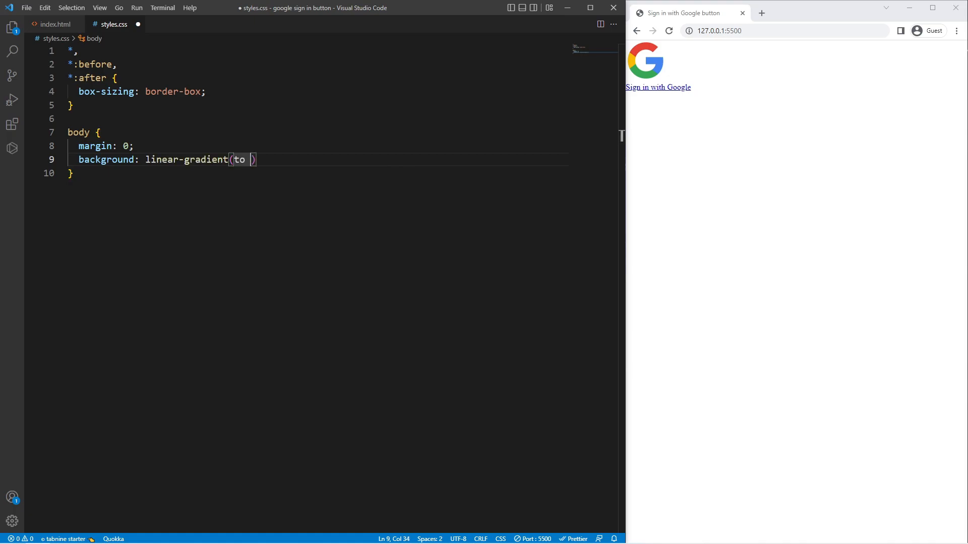
text(right, #)
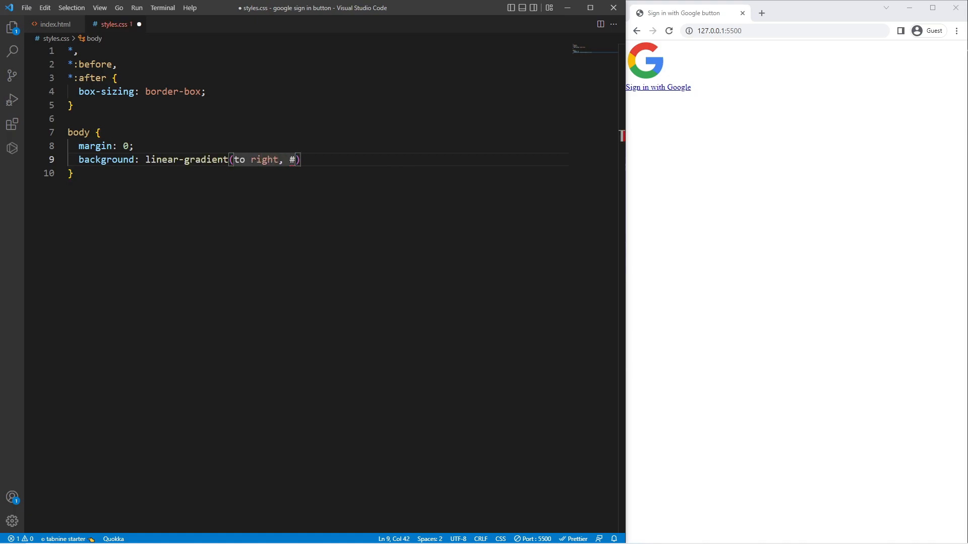
text(76b852)
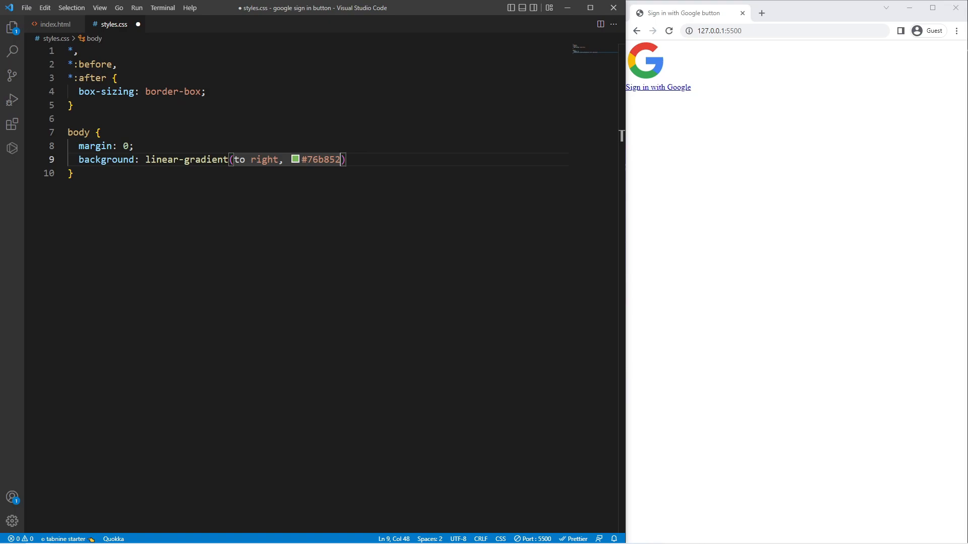
text(, #9)
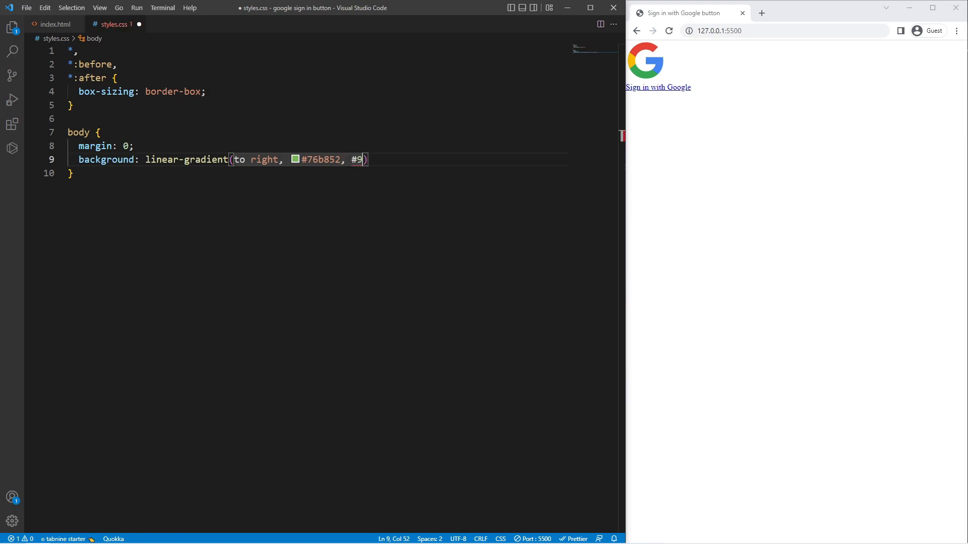
text(ac582);)
text(height: 100vh;)
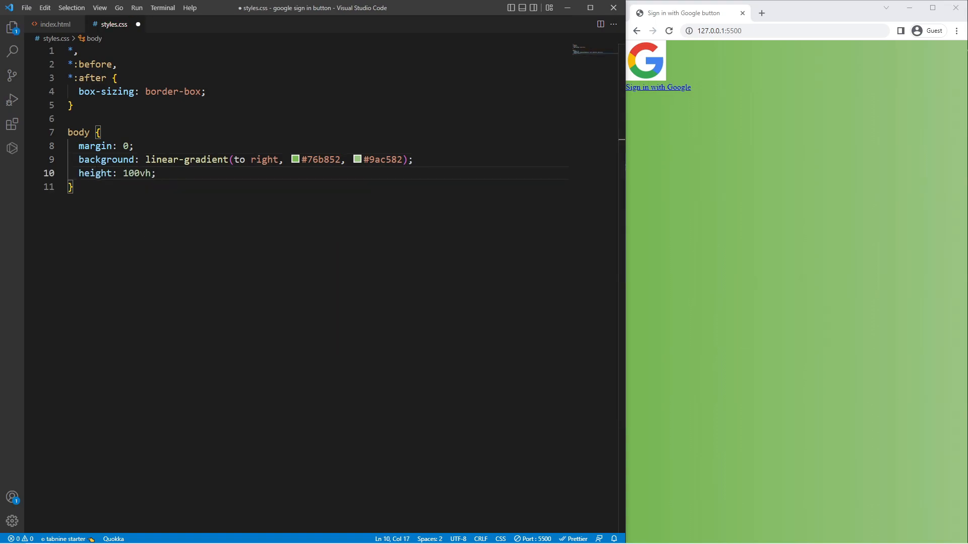
Step: Save the stylesheet and start a .container rule with height 100vh
key(ctrl+s)
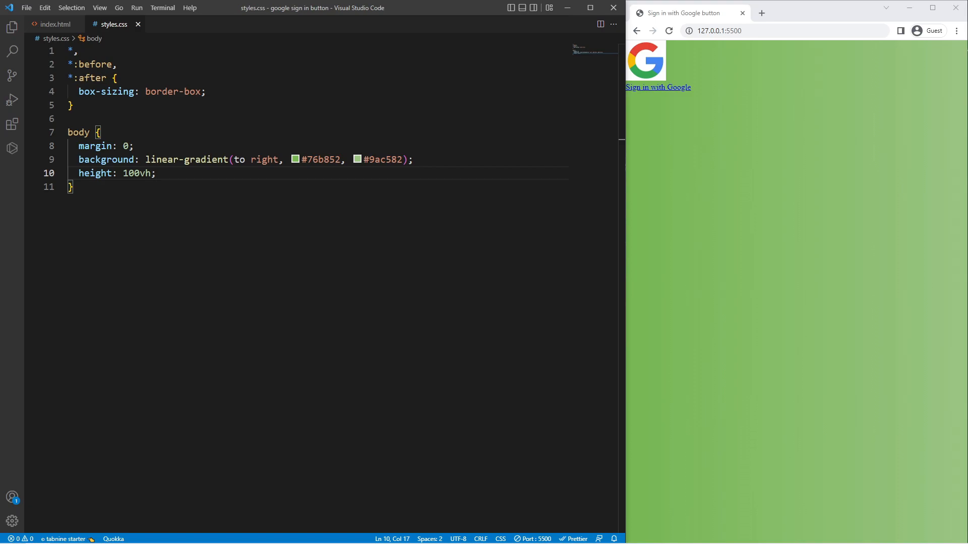
text(.container {)
text(height: 100vh;)
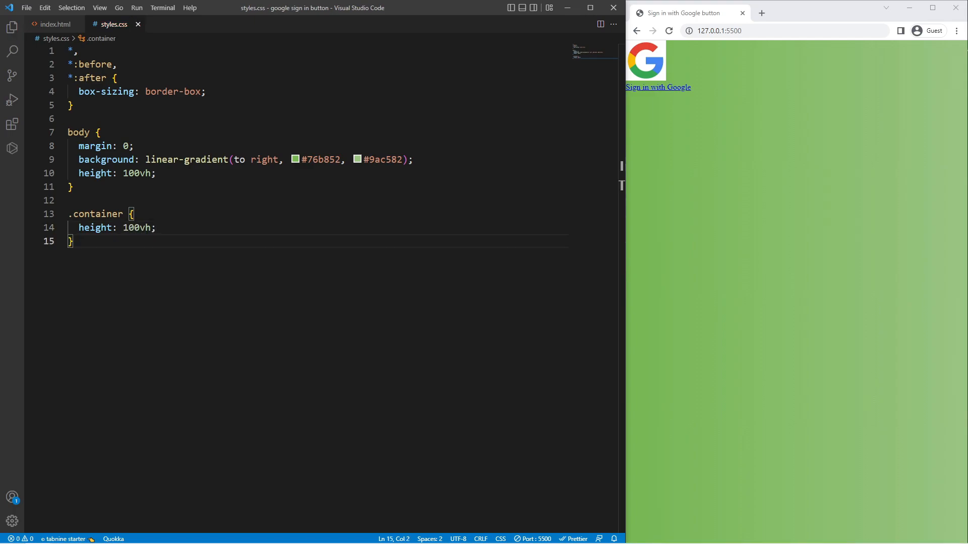
Step: Add a .g-sign-in-button rule with position relative, top 50% and left 50%
text(.g-sig)
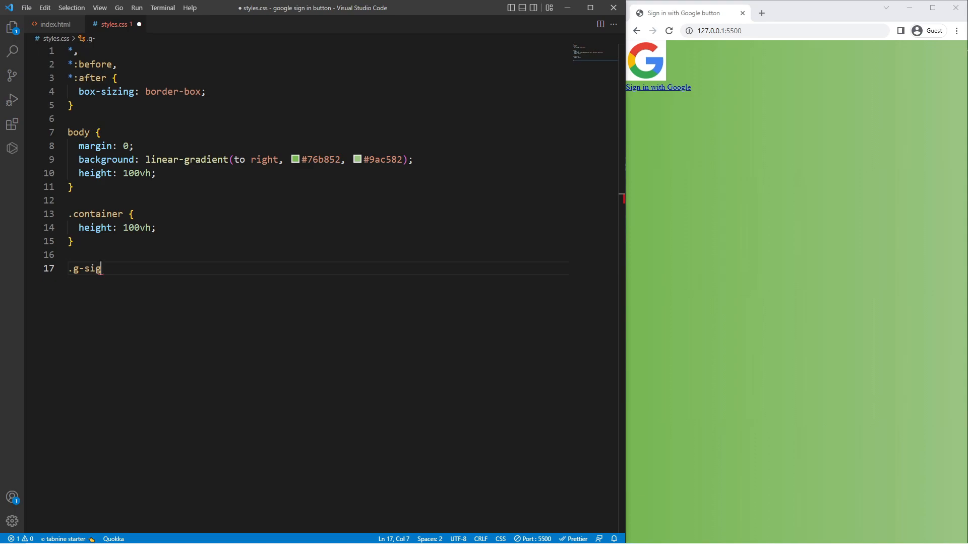
text(n-in-button {)
text(position: relative;)
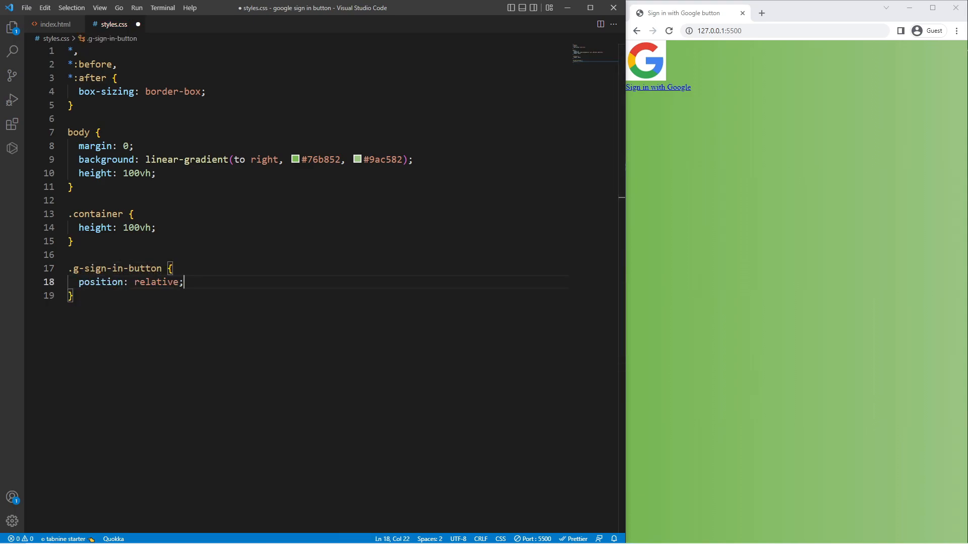
text(top:)
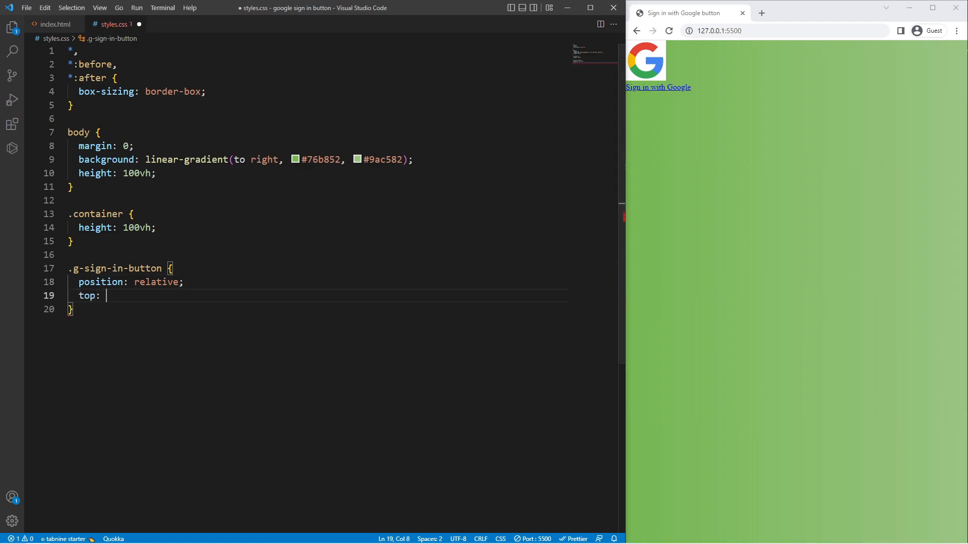
text(50%;)
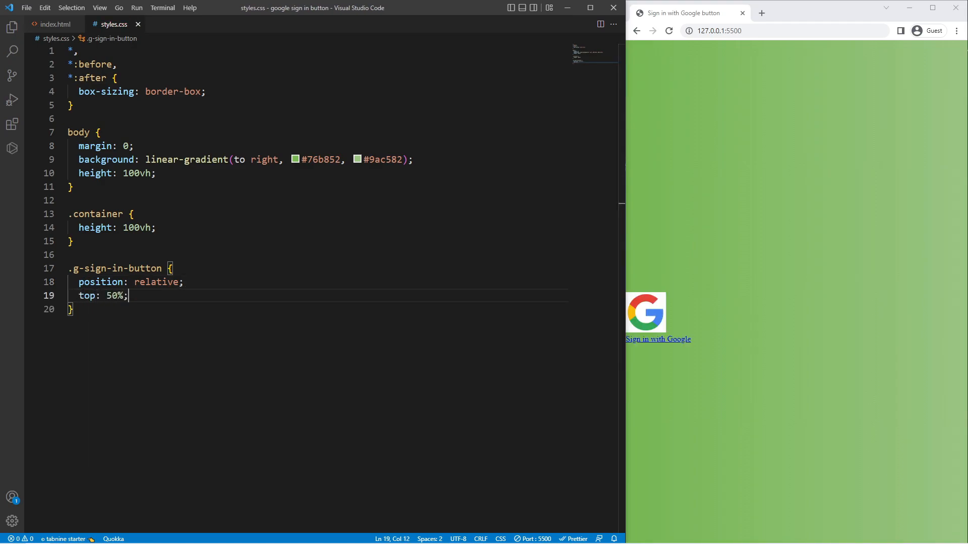
text(left: ;)
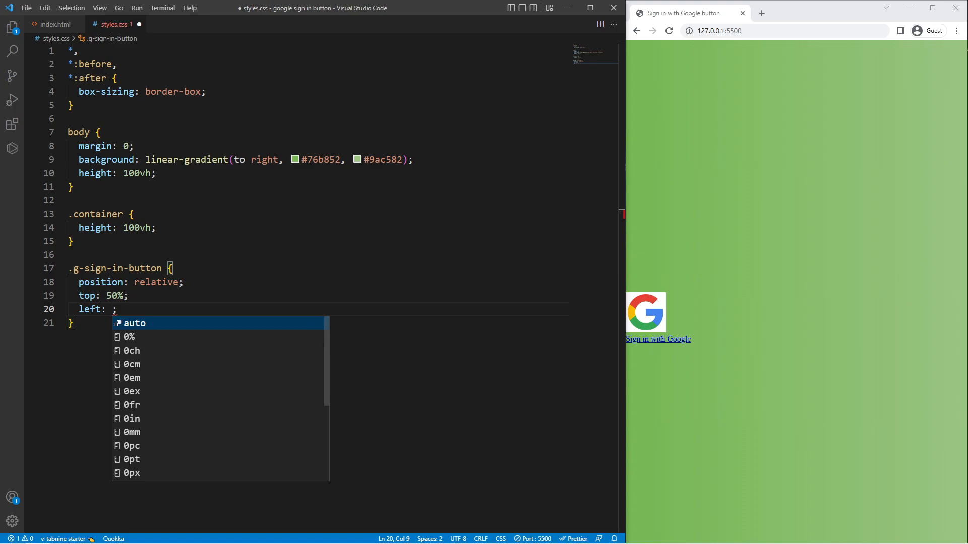
text(50%)
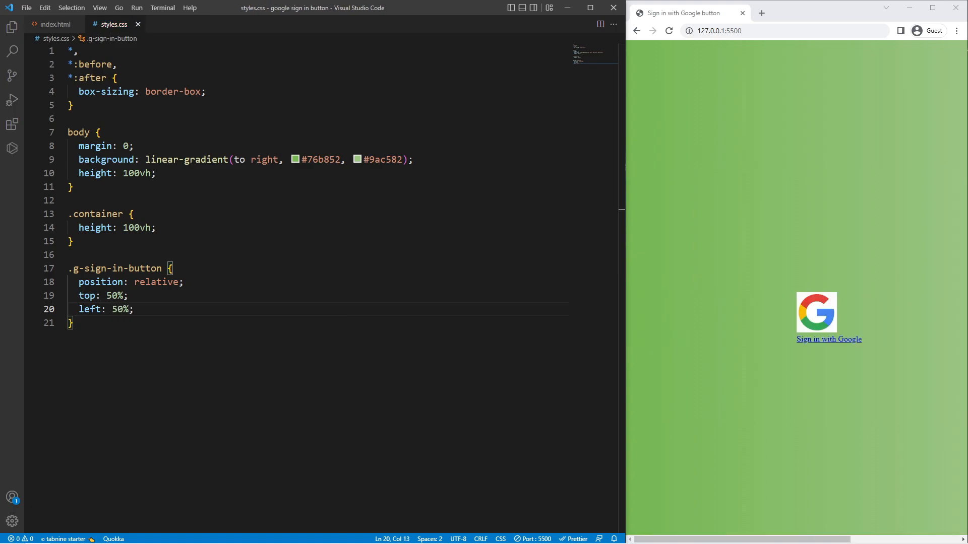
text(transform: translate(-);)
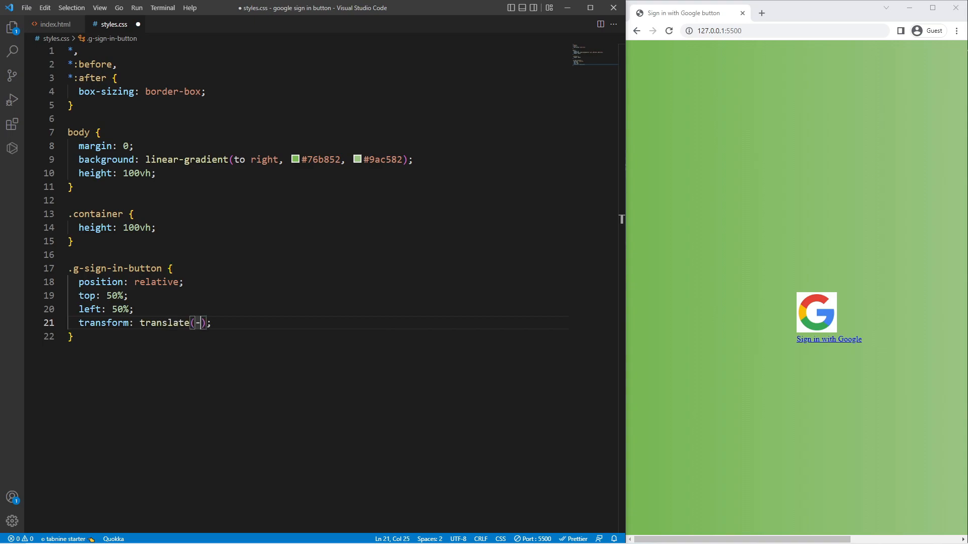
Step: Add translate(-50%, -50%), 10px margin, inline-block display, 240px width and 50px height to the button
text(-50%, -50%)
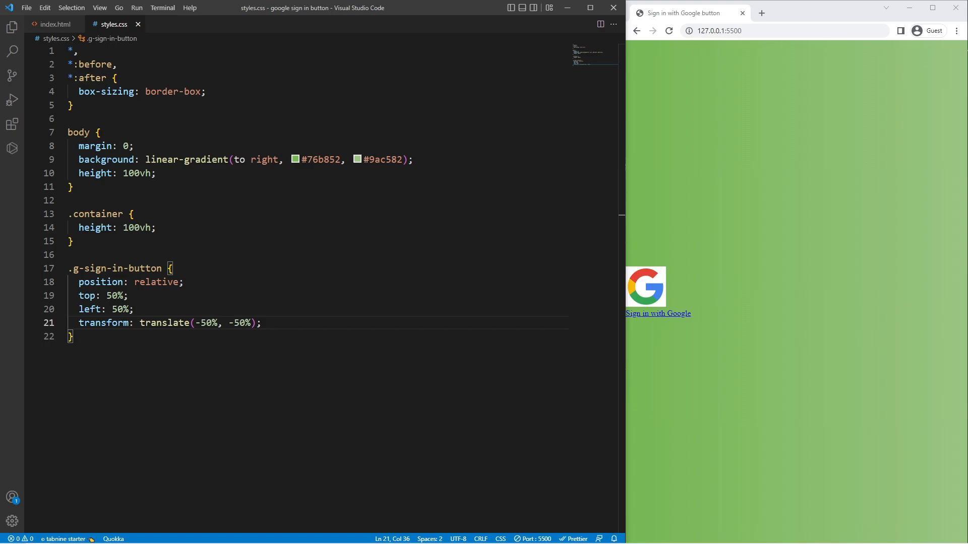
text(margin: ;)
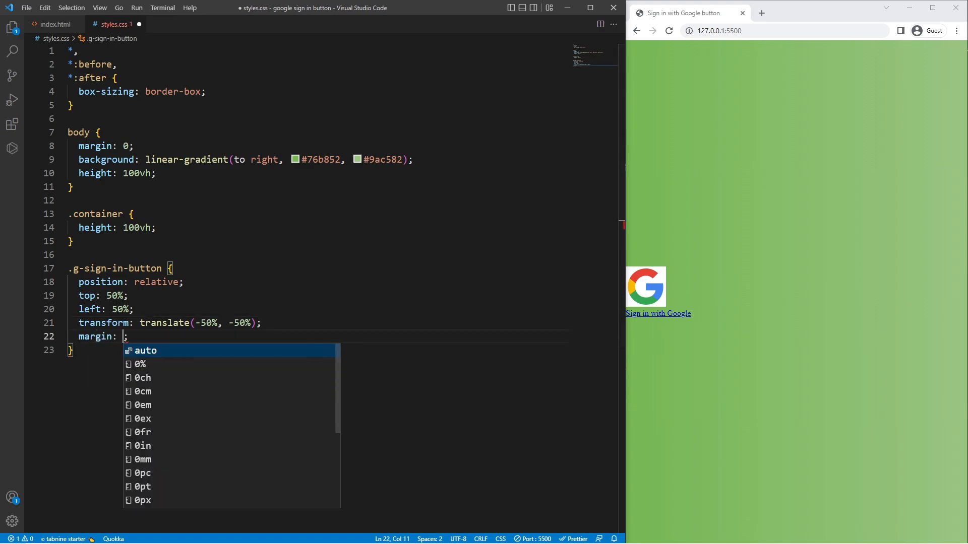
text(10px)
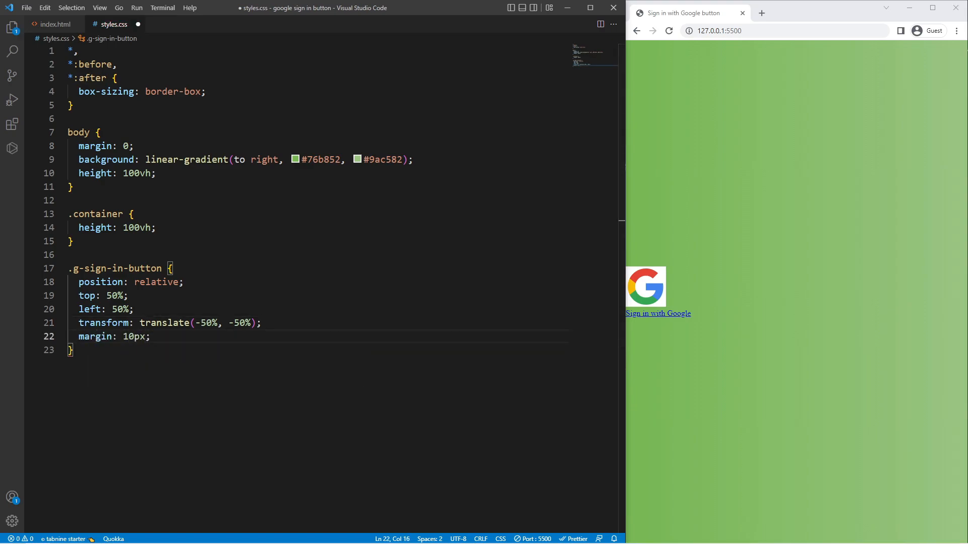
text(display: inline-block;)
text(width: 240px;)
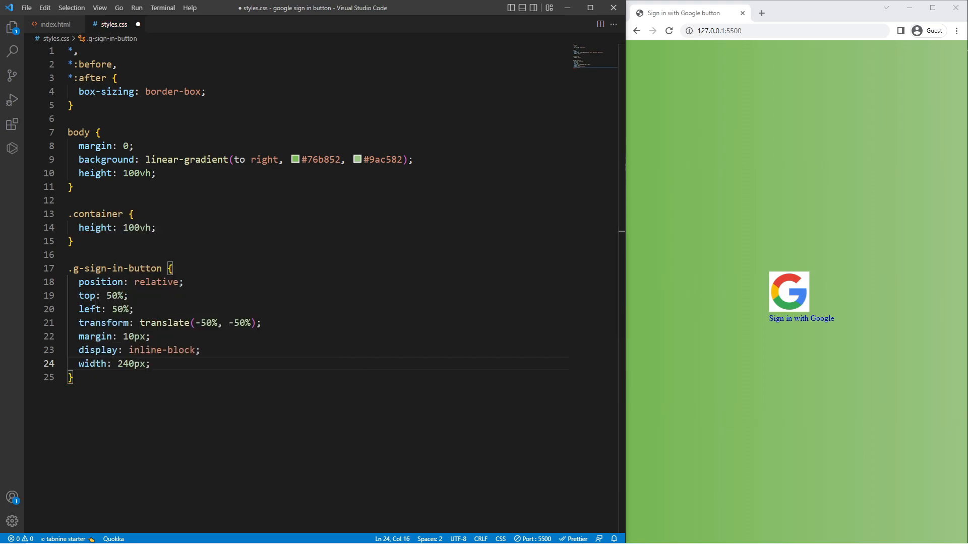
text(height: 50px;)
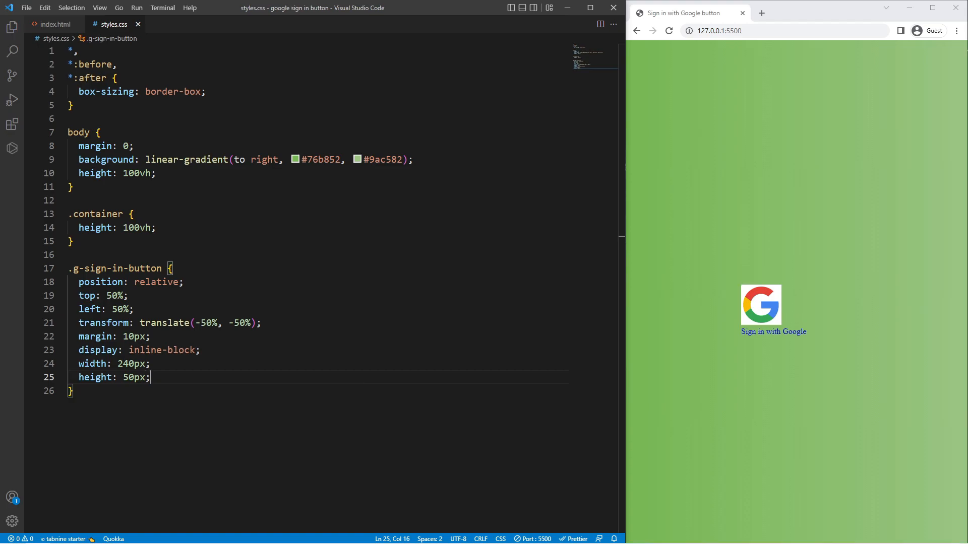
Step: Make the button #4285f4 blue with #fff text, 5px radius and a 4px rgba(0,0,0,.25) shadow
text(background-color: #4285f4;)
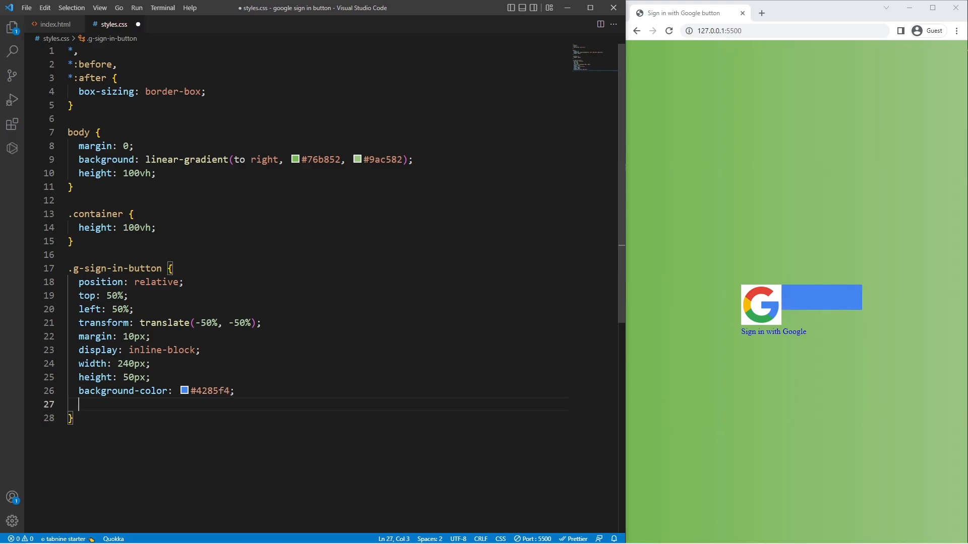
text(color: #fff;)
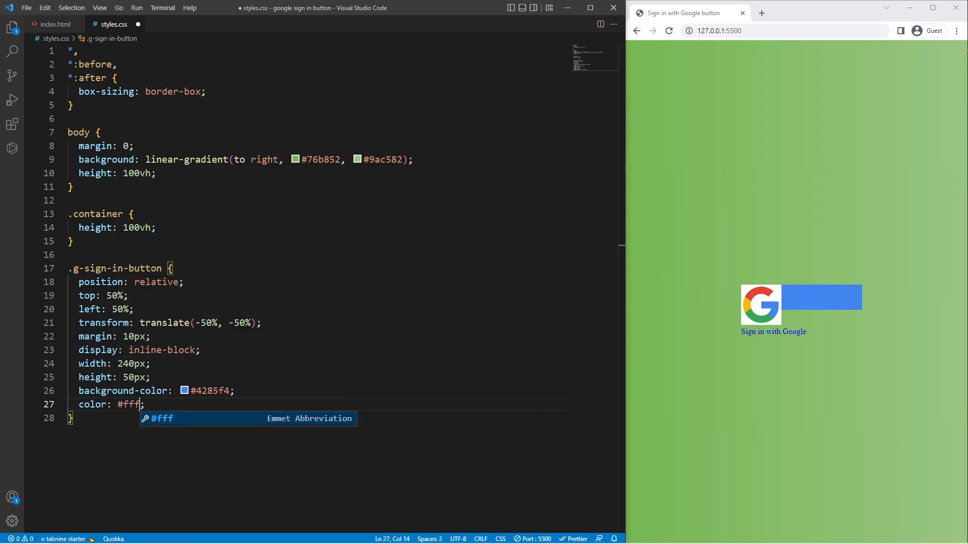
text(box-shadow: 0 2px;)
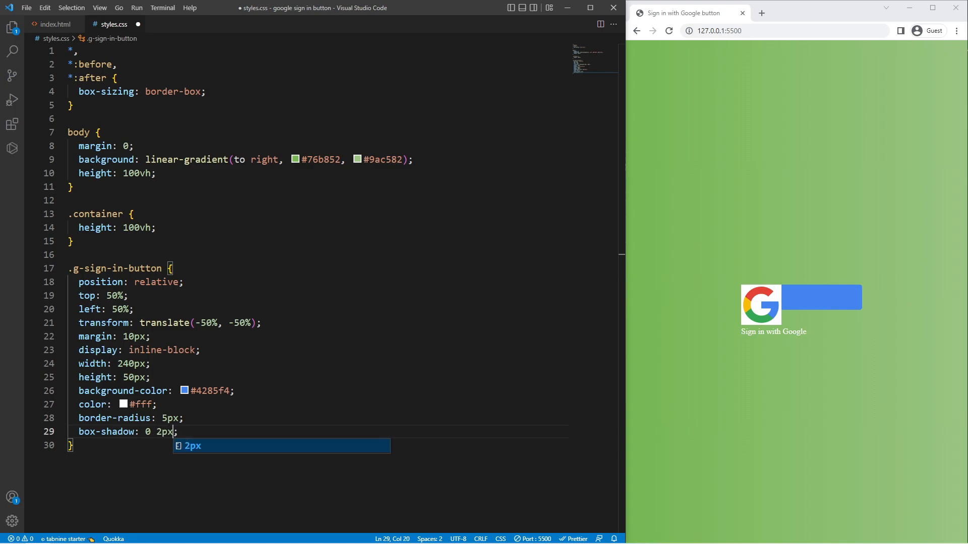
text(4px 0 rgba(0)
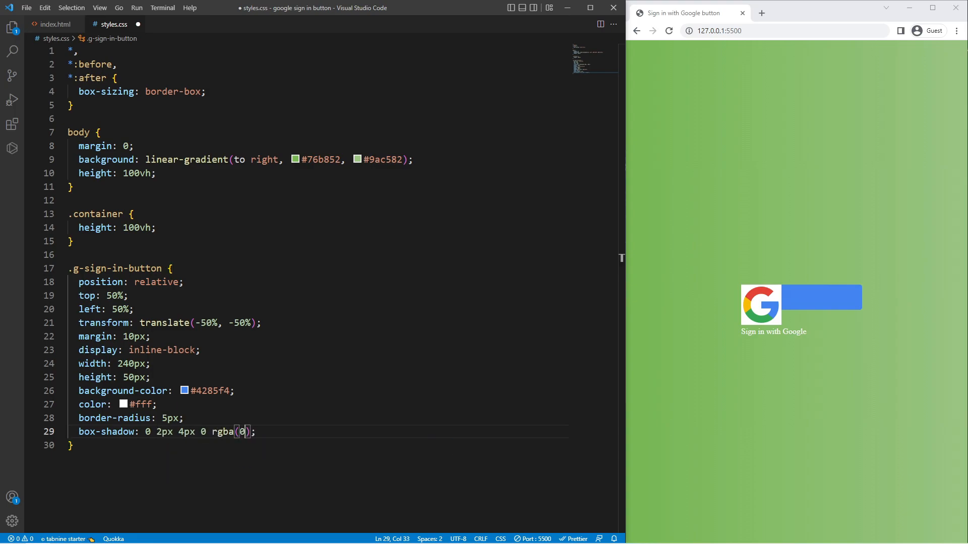
text(0, 0, 0,)
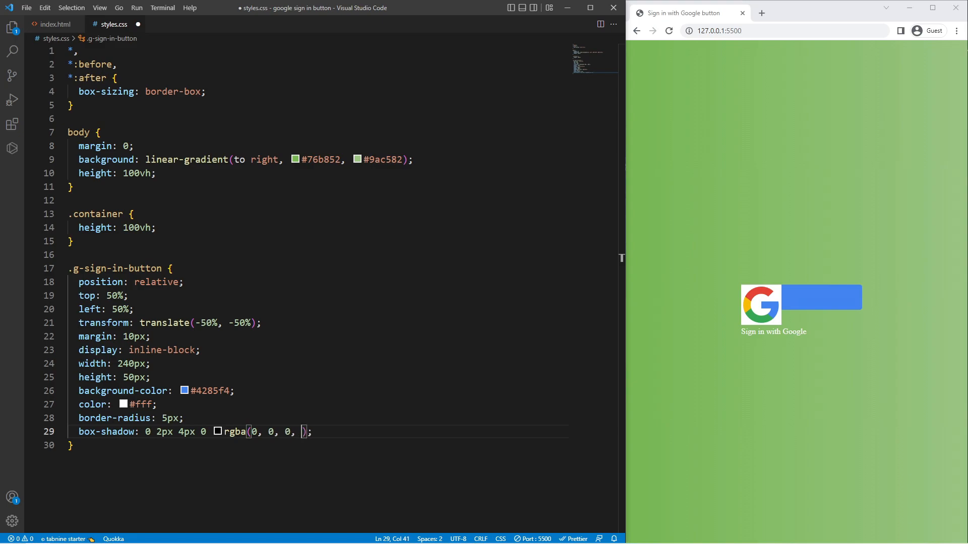
text(.25)
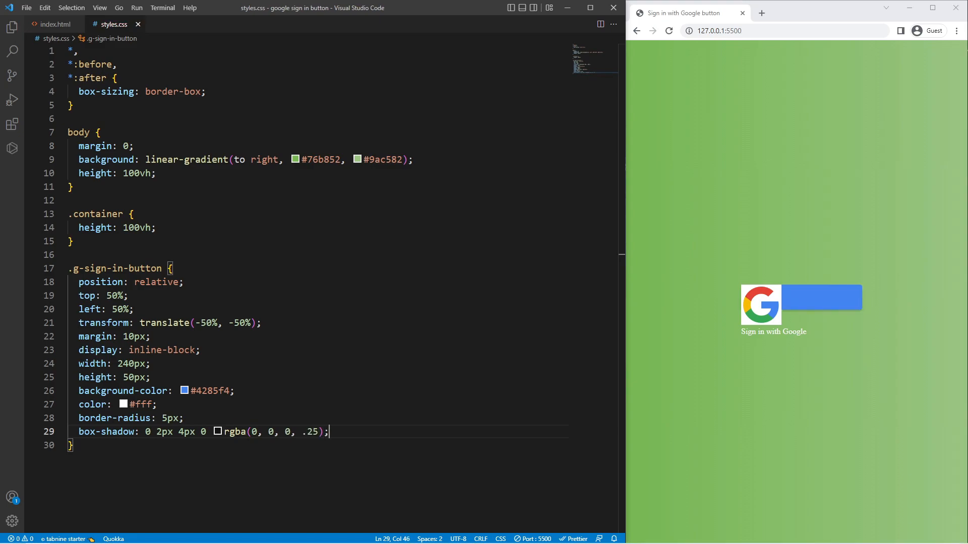
Step: Add .218s transitions to the button and a :hover rule with cursor: pointer
text(transition: background-color .218s, border-color .218s, box-sha;)
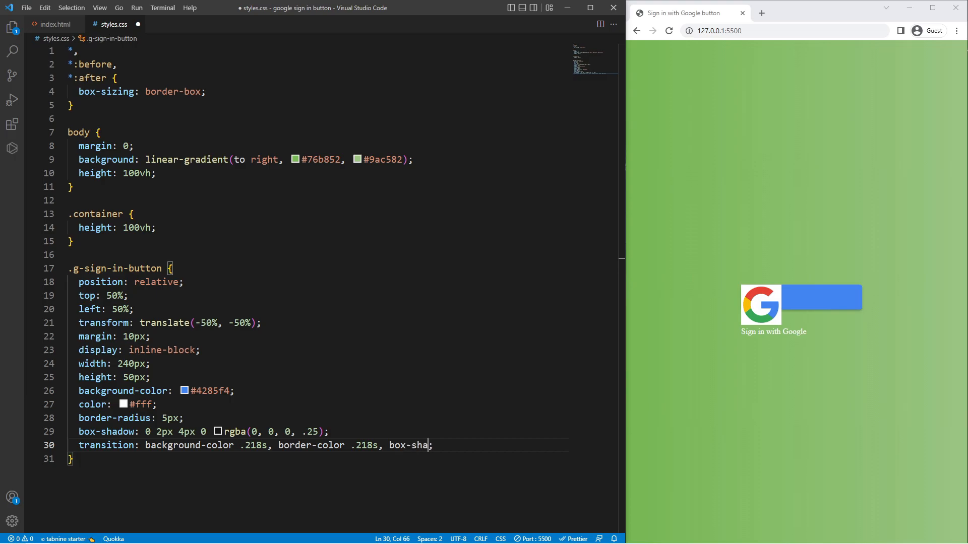
text(dow .218s)
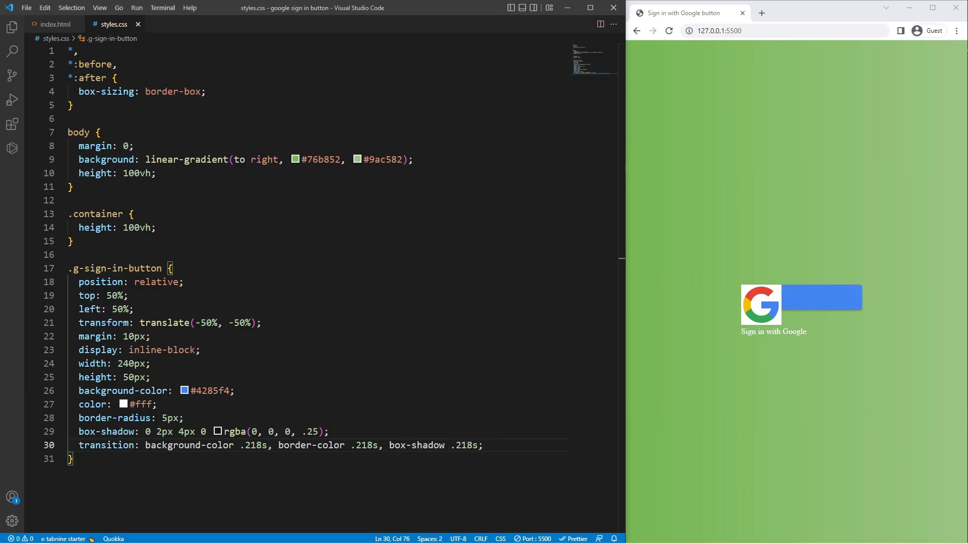
text(.g-sign-in-button:hover {)
text(cursor: pointer;)
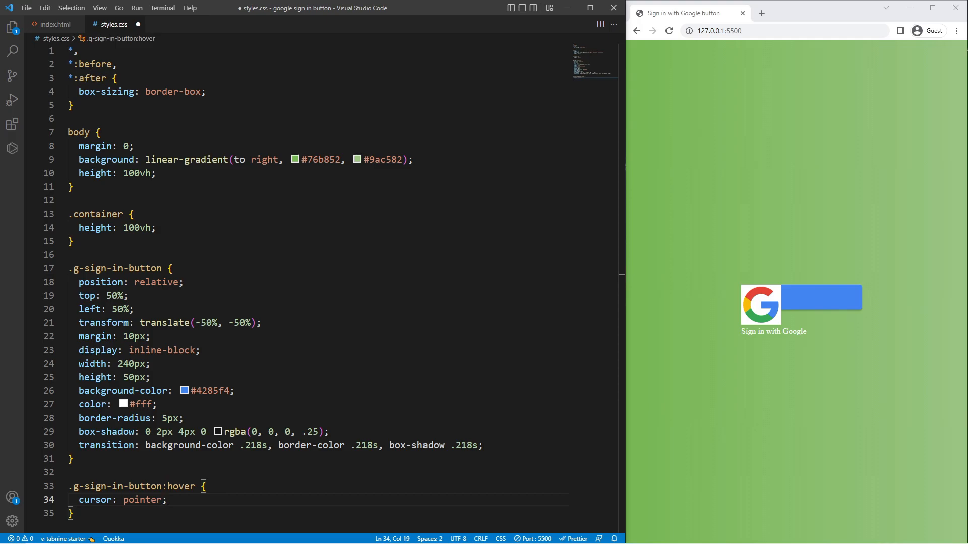
Step: Give the hover rule a 0 0 3px 3px rgba(66, 133, 244) blue glow shadow and save
text(-webkit-box-sh)
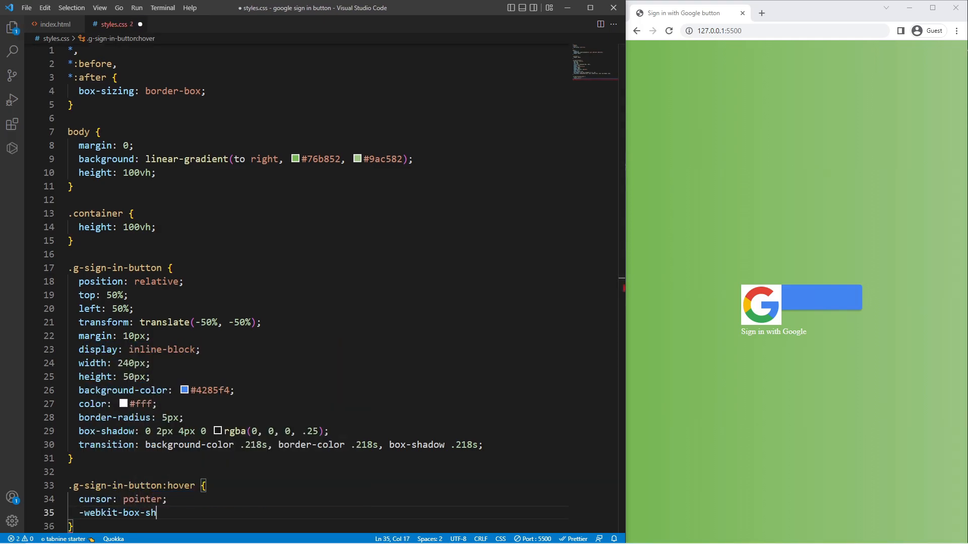
text(adow: 0 0 3)
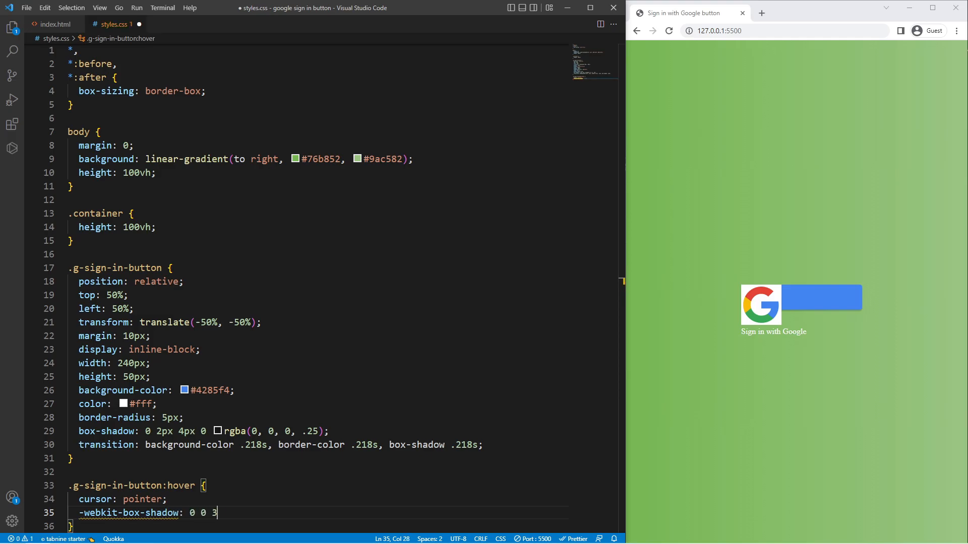
text(px 3px rgba(66, 13)
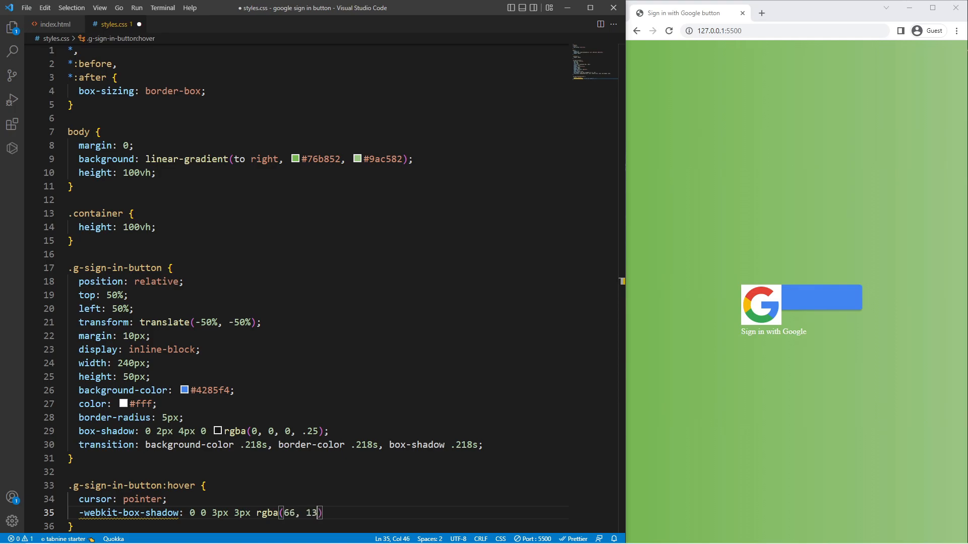
text(33, 244, .3)
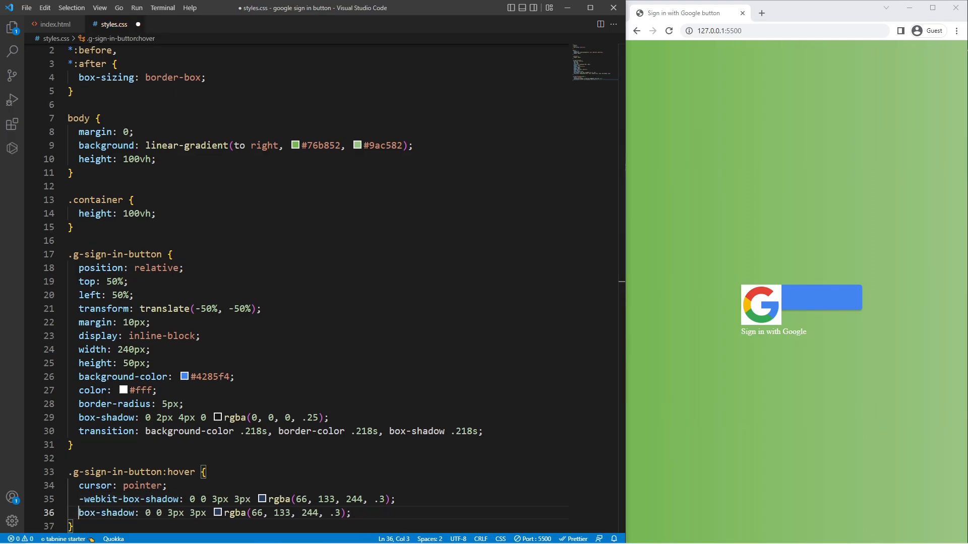
key(ctrl+s)
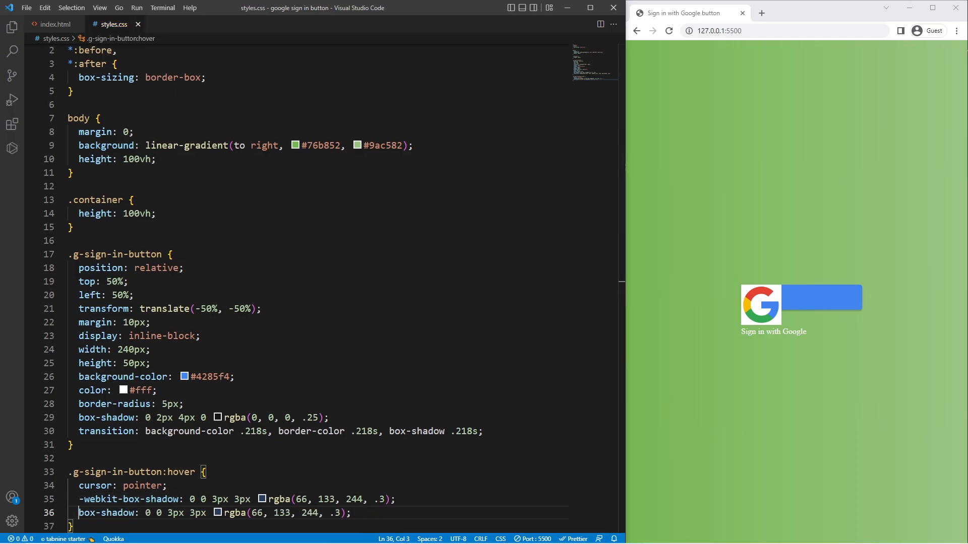
Step: Add an :active rule with background-color #3367D6 and a .2s background-color transition
text(.g-sign-in-button:active {)
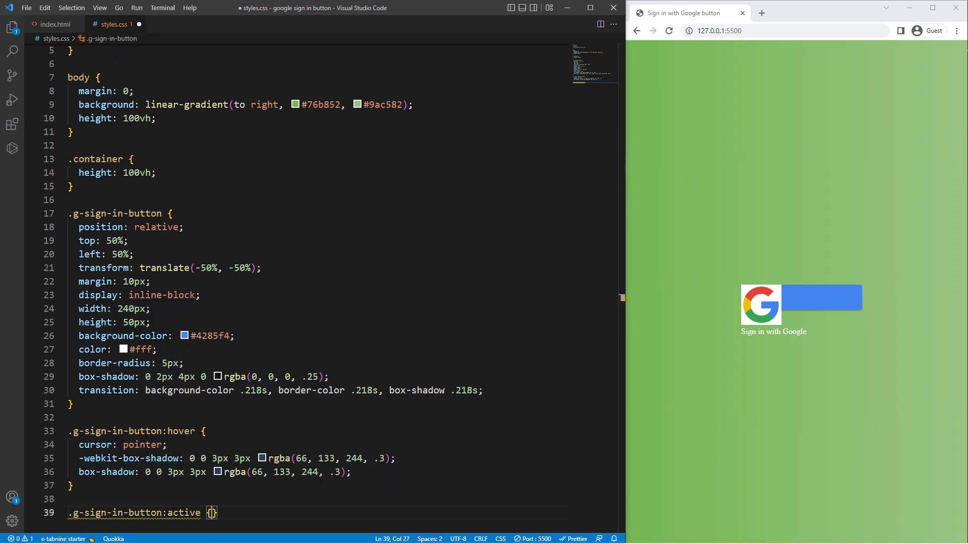
text(background-color: #3367D6;)
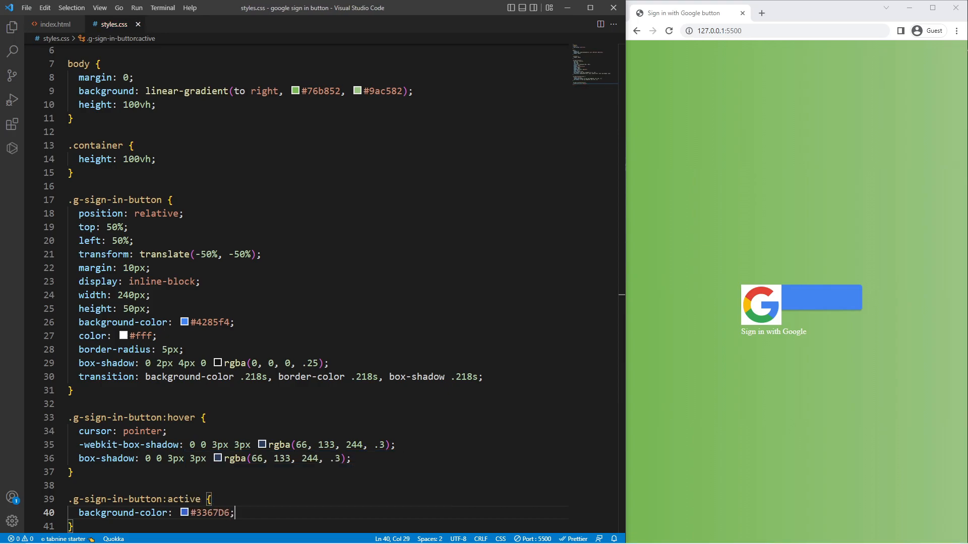
text(transition: background-color ;)
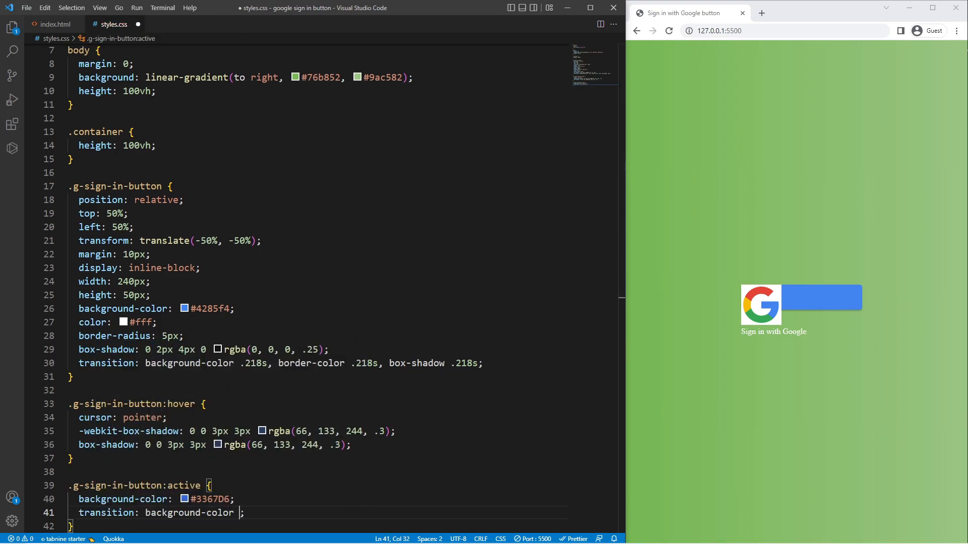
text(.2s)
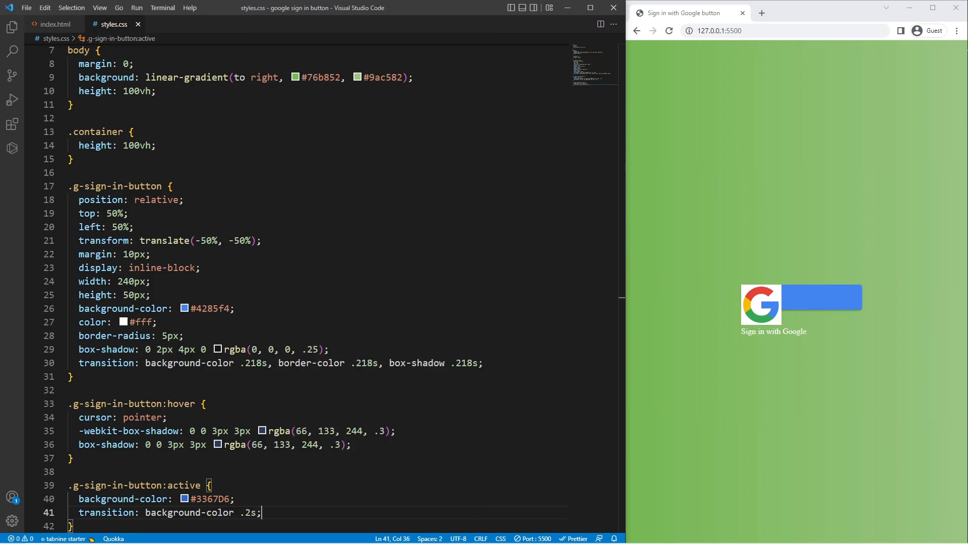
text(.g-sign-in-button)
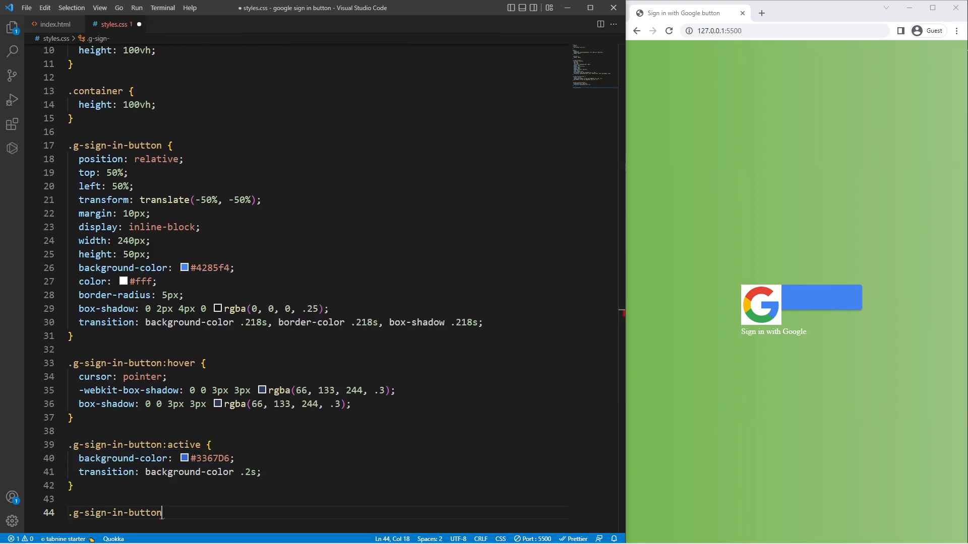
Step: Add a .content-wrapper rule with 100% height and width and a transparent border
text(.content-wrapper {)
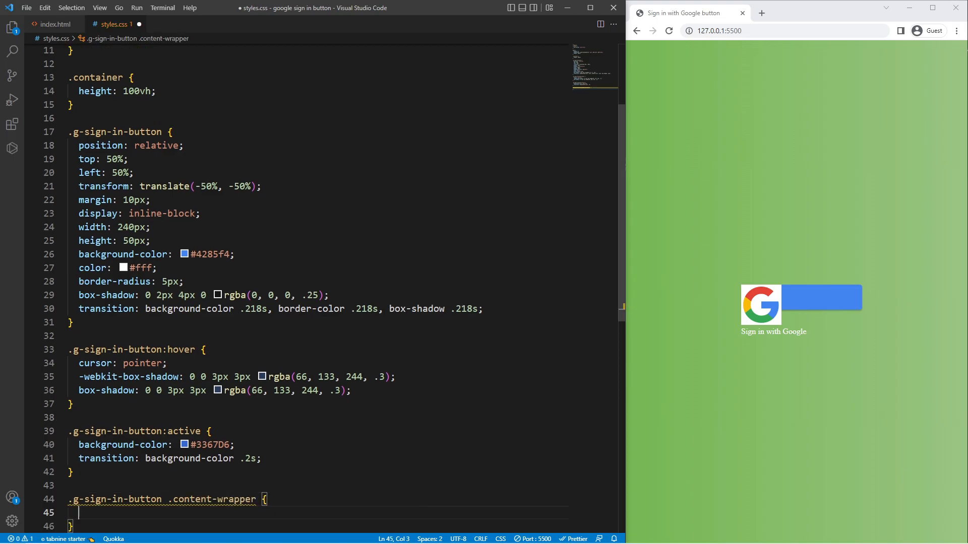
text(height: 100;)
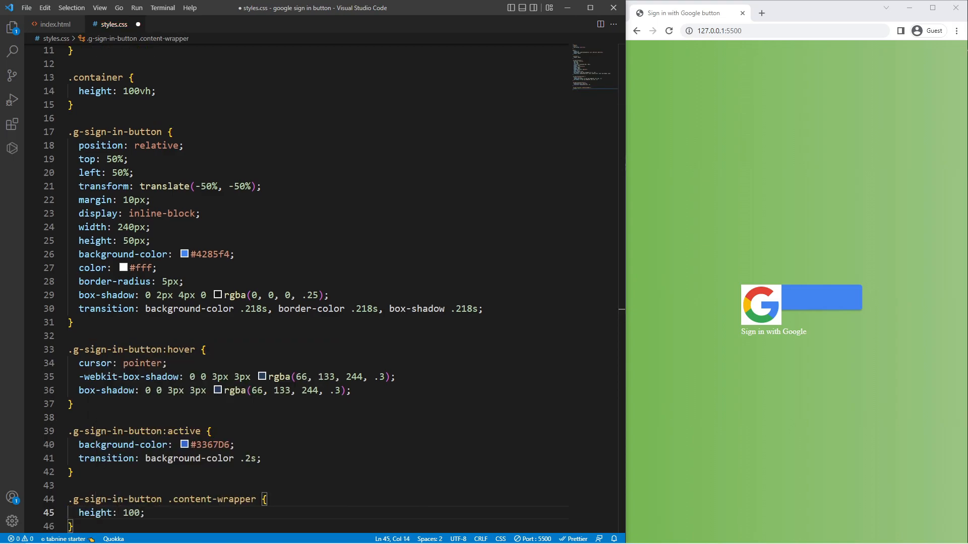
text(width: 100%;)
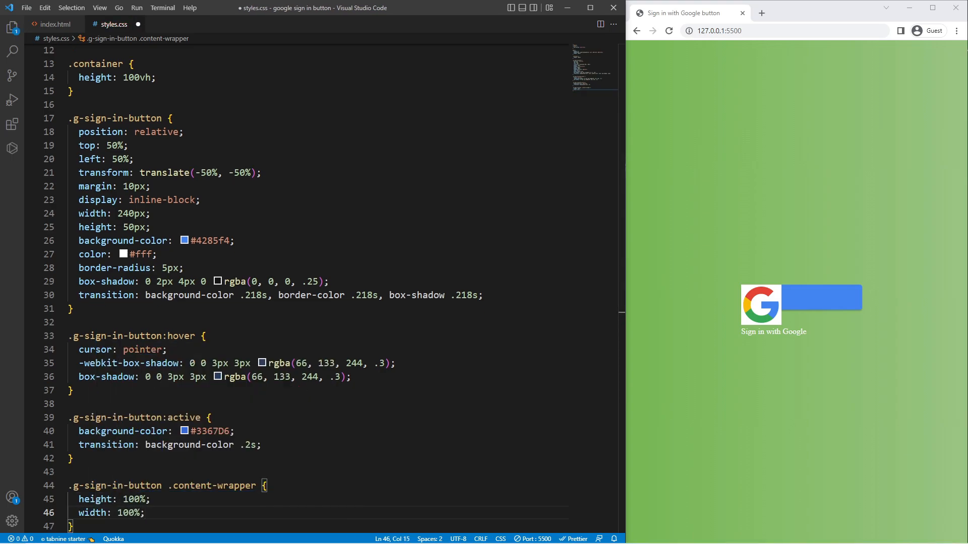
text(border: 1px solid ;)
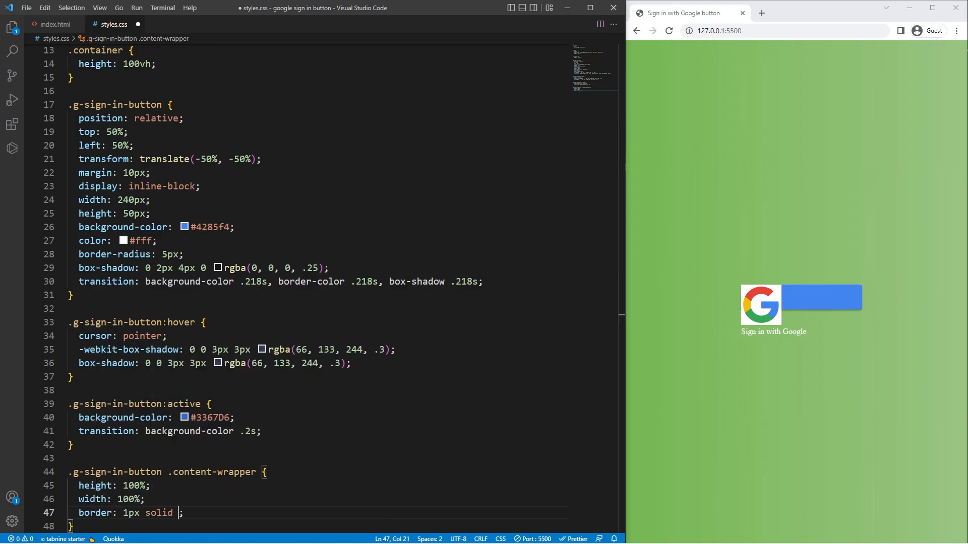
text(transparent)
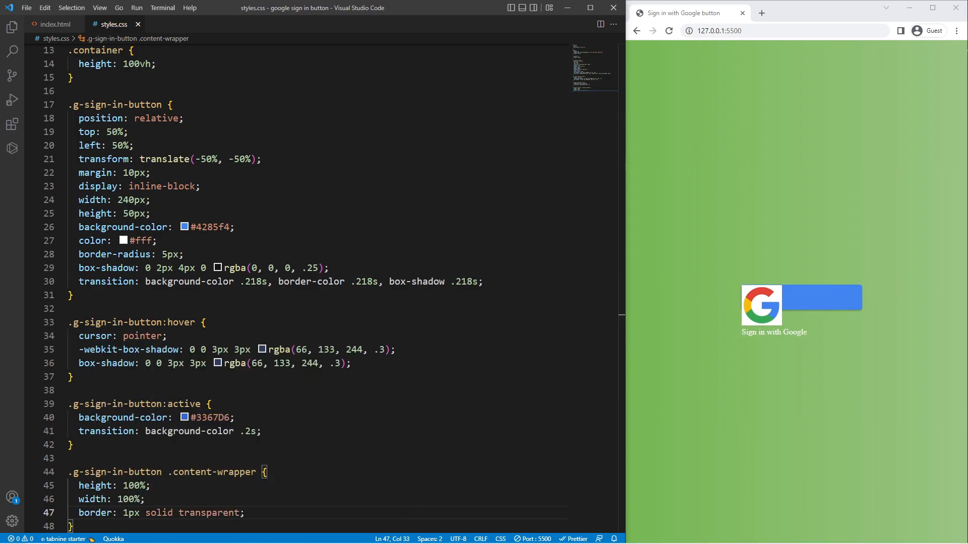
Step: Size the logo img to 18px and make .logo-wrapper a white 48px inline-block box with 15px padding and 5px radius
text(.g-sign-in-button img)
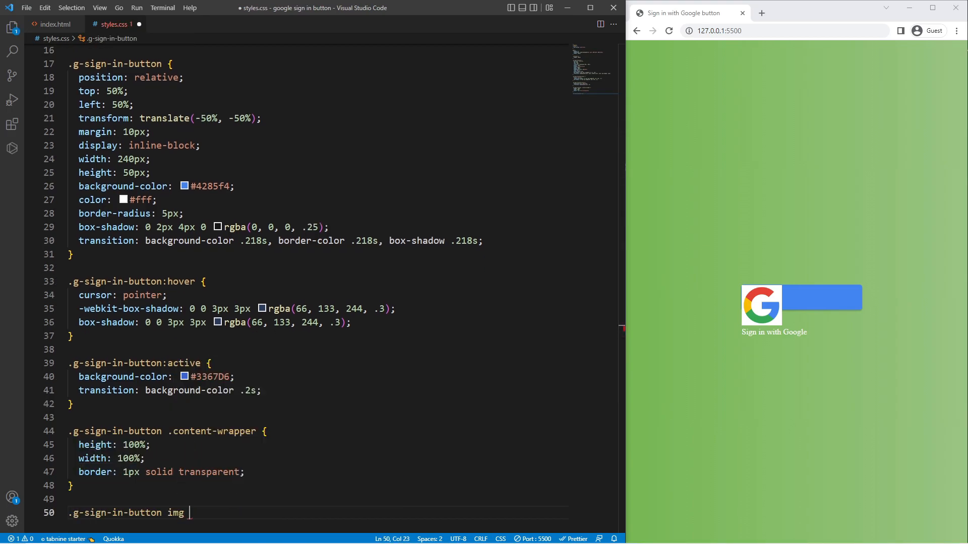
text(width: 18px;)
text(height: 18px;)
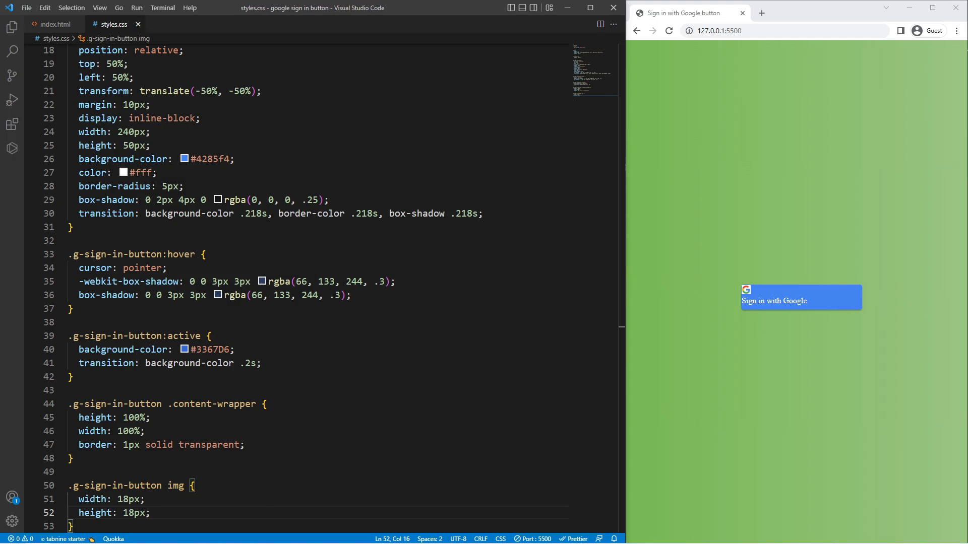
text(.g-sign-in-butt)
text(padding: 15px;)
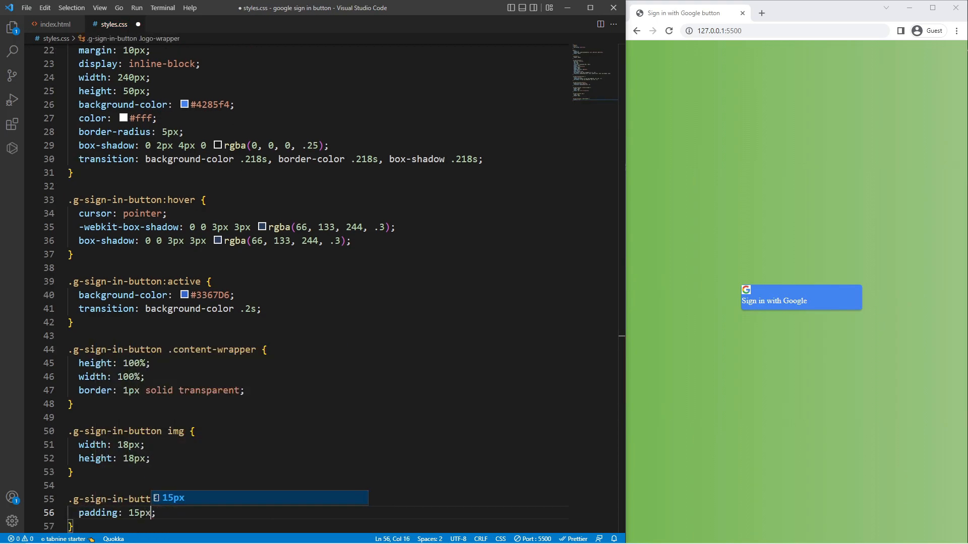
text(background: #fff;)
text(width: 48px;)
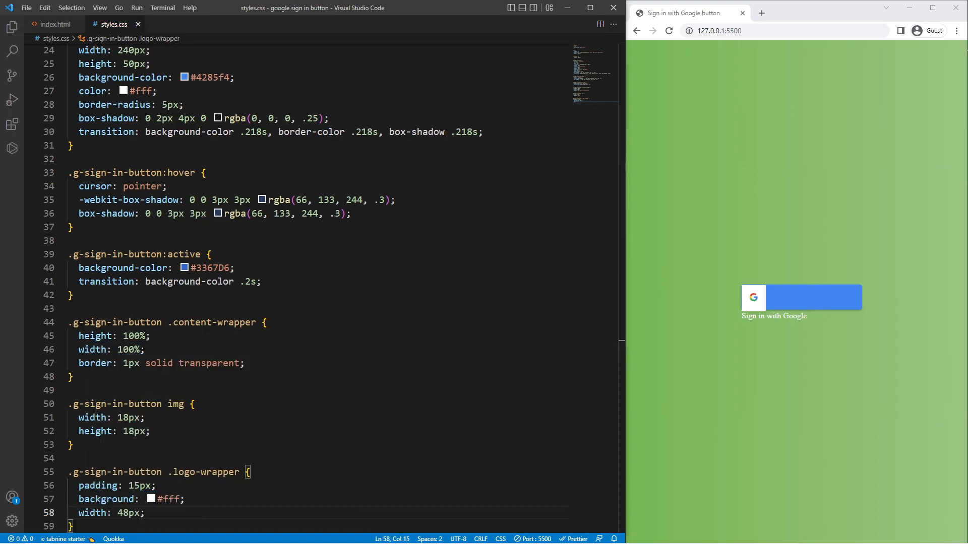
text(height: 100%;)
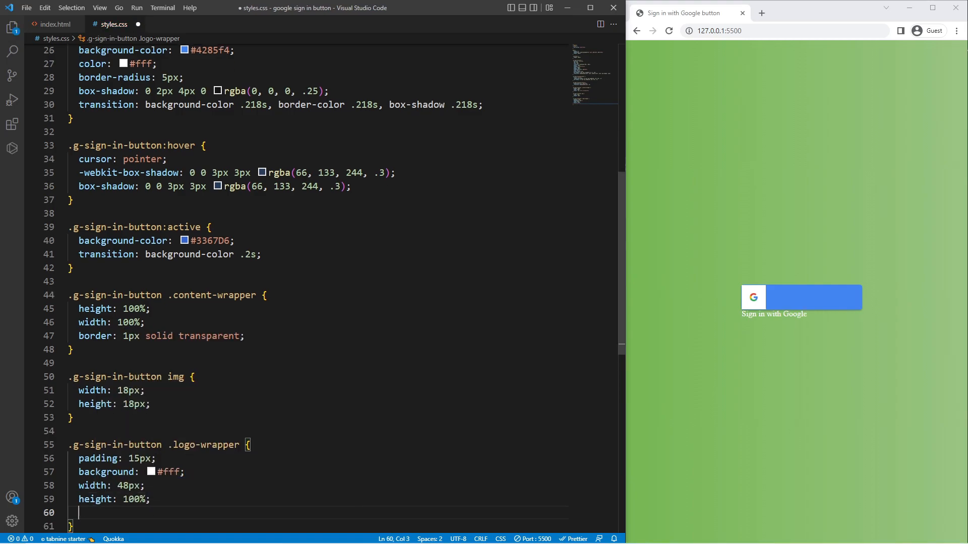
text(border-radius: 5px;)
text(.g-sign-in-button)
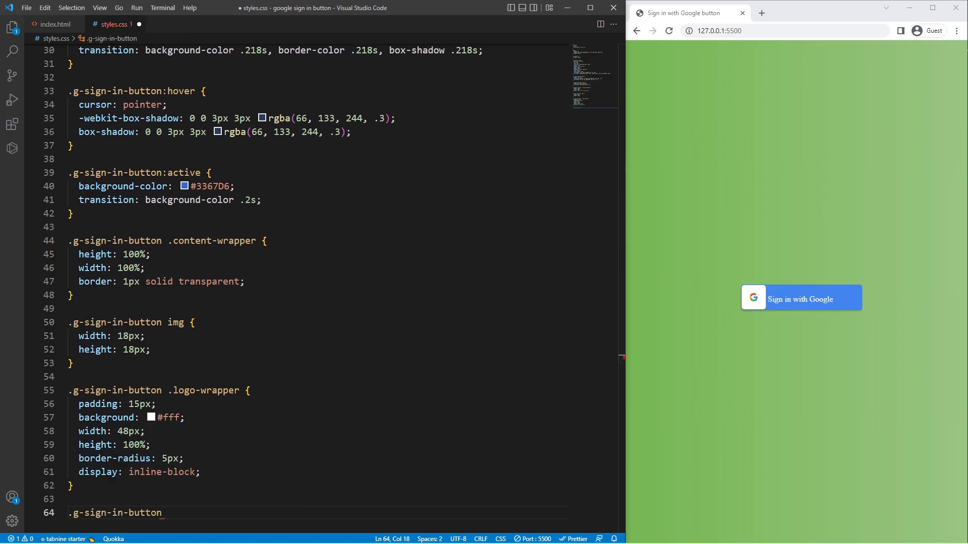
Step: Add a .g-sign-in-button .text-container rule with Roboto, weight 500, .21px letter-spacing, 16px size and 48px line-height
text(.text-container {)
text(font-family: ;)
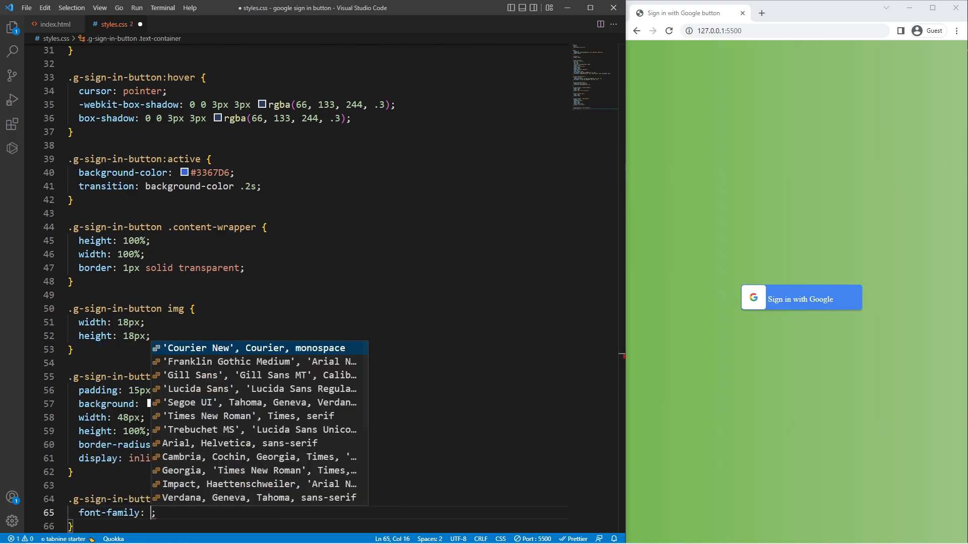
text(Roboto", arial, sans-seri)
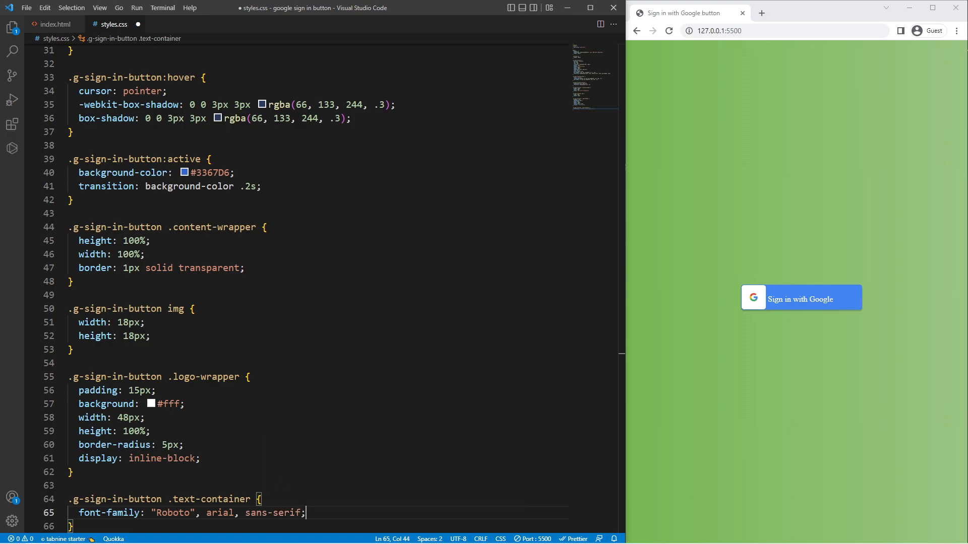
text(font-weight: 500;)
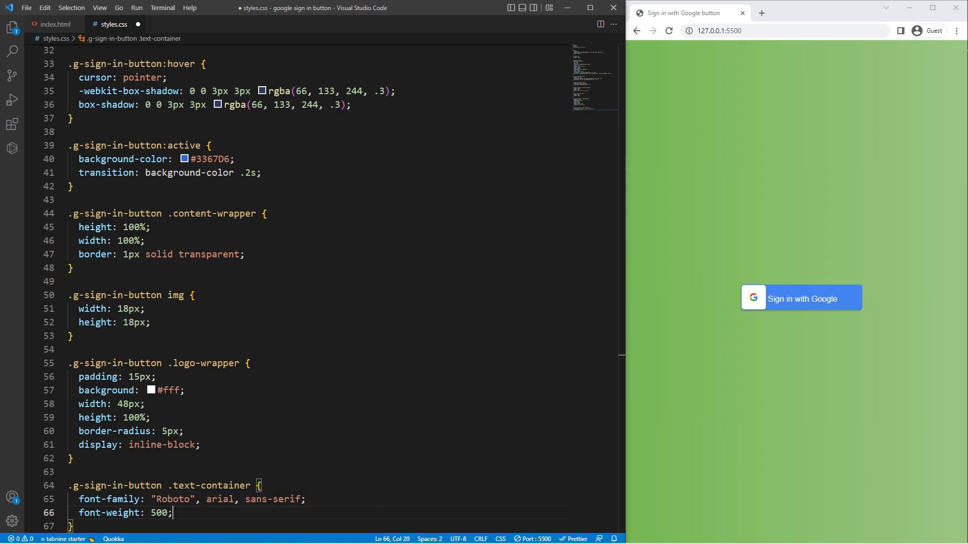
text(letter-spacing: .21px;)
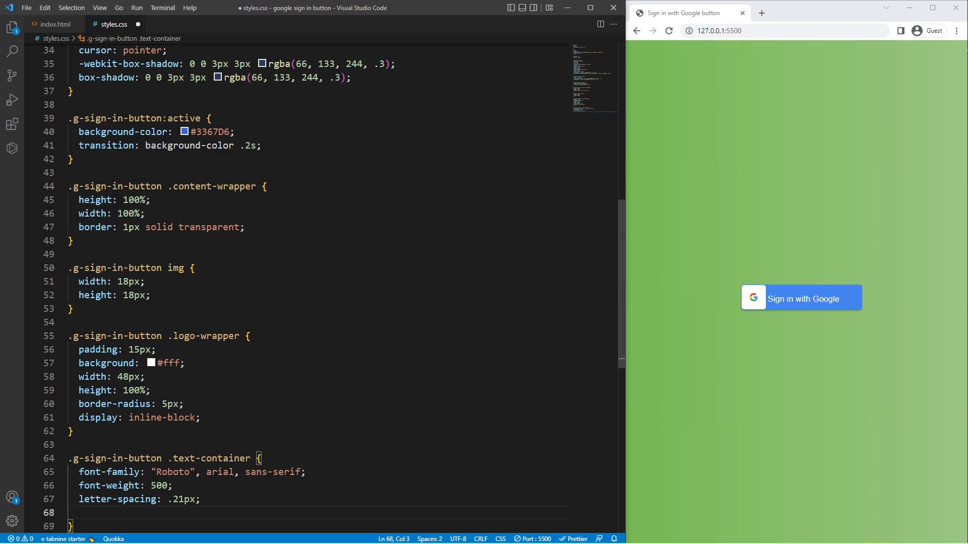
text(font-size: 16px;)
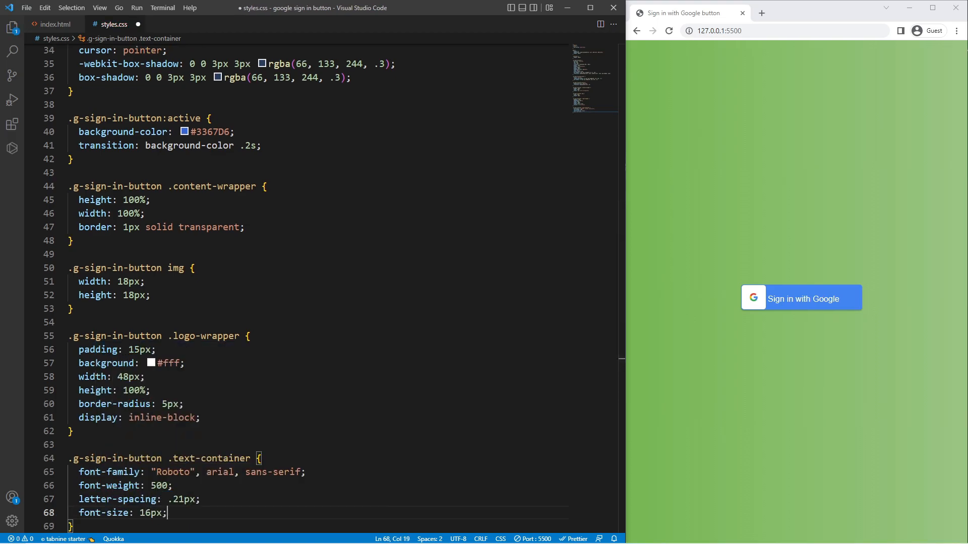
text(line-height: 48px;)
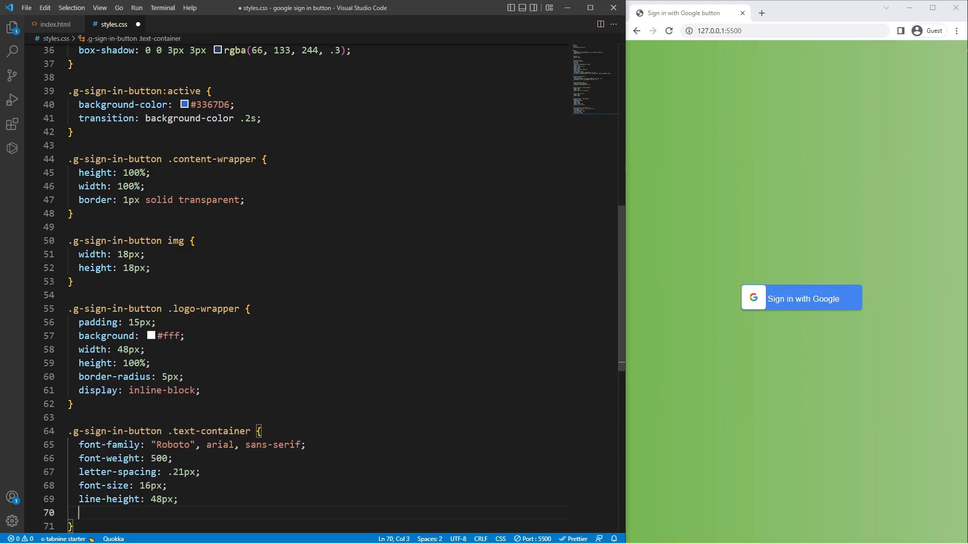
Step: Finish the rule with top vertical-align, no border, inline-block display, centered text and a width declaration
text(vertical-align: top;)
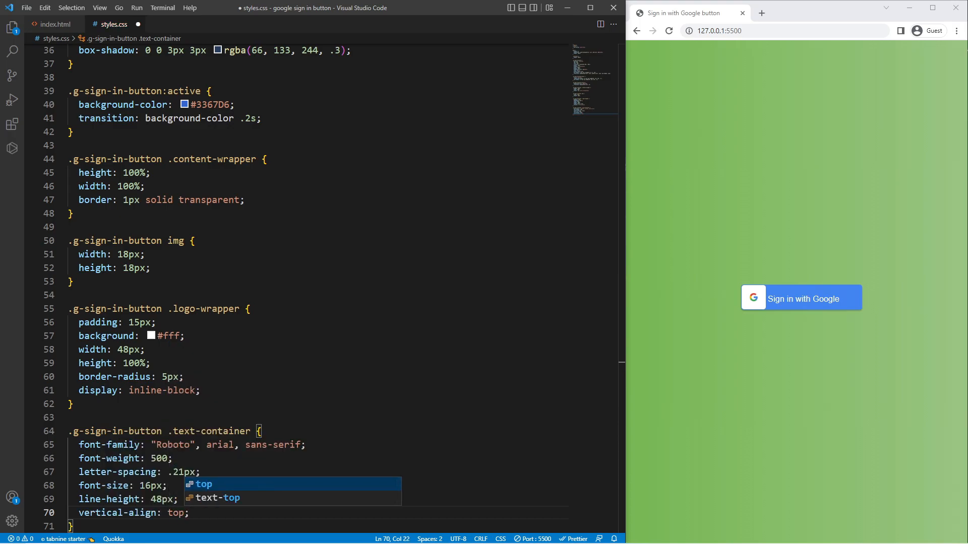
key(Enter)
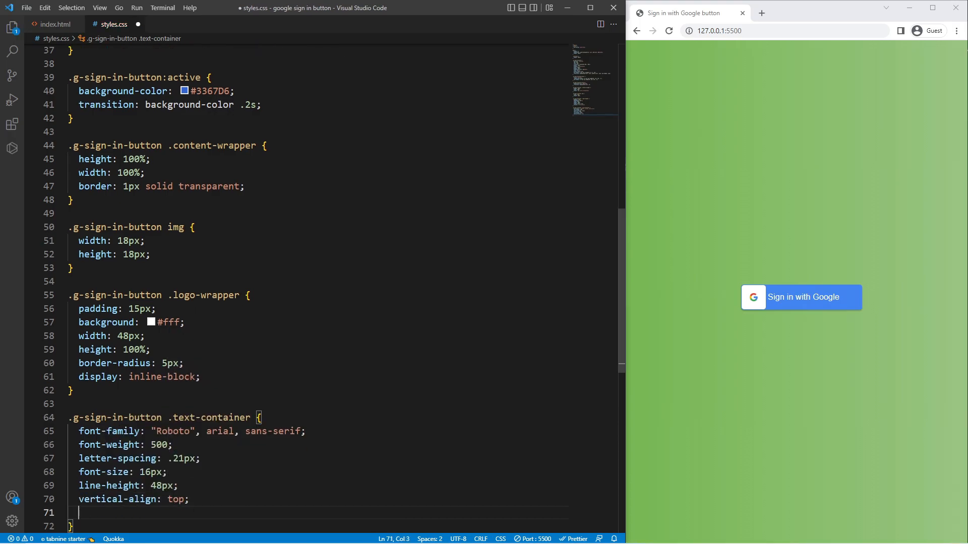
text(border: none;)
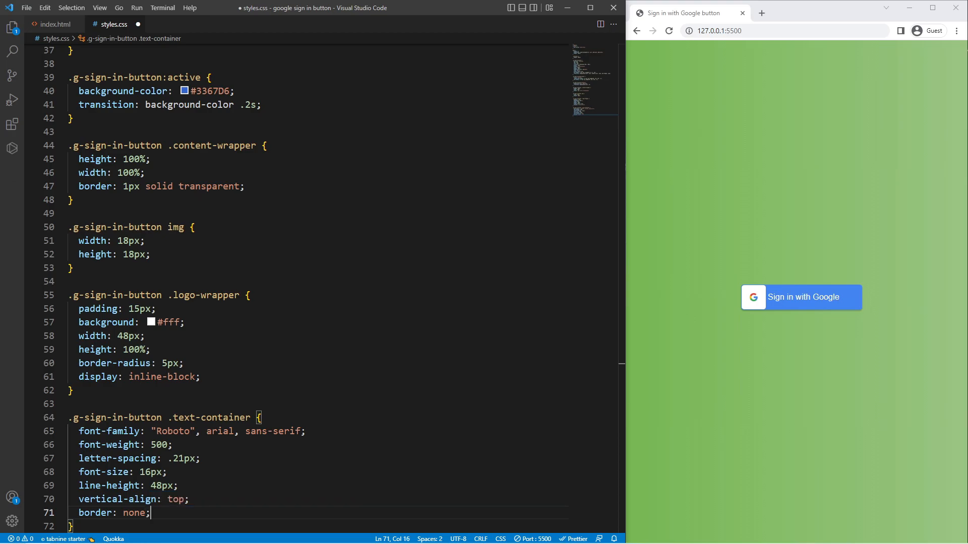
text(display: inline-block;)
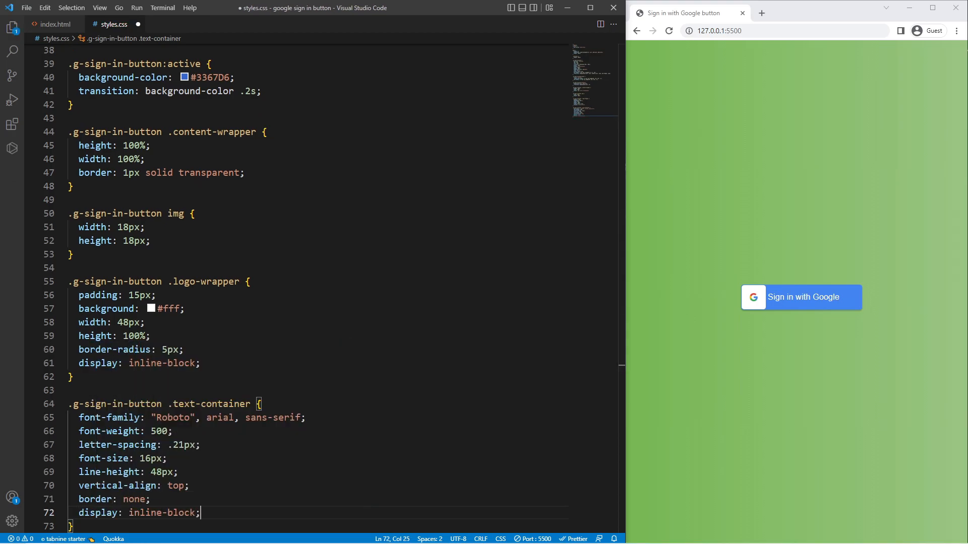
text(text-align: center;)
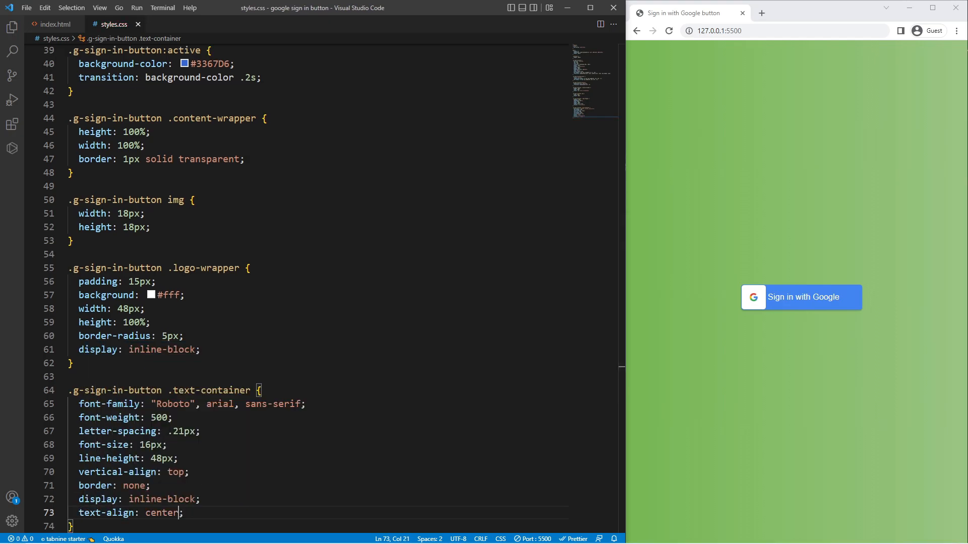
text(width: ;)
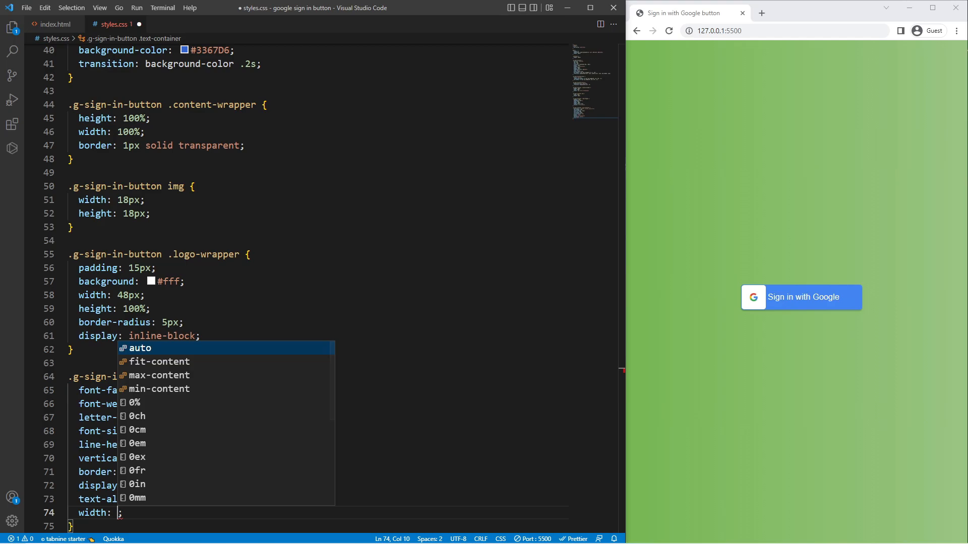